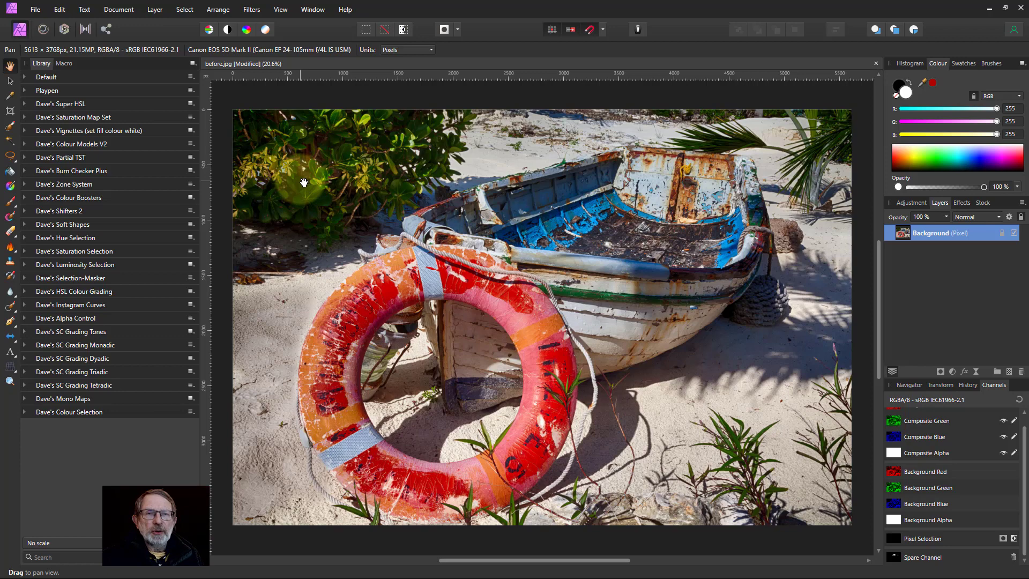
pyautogui.moveTo(302, 179)
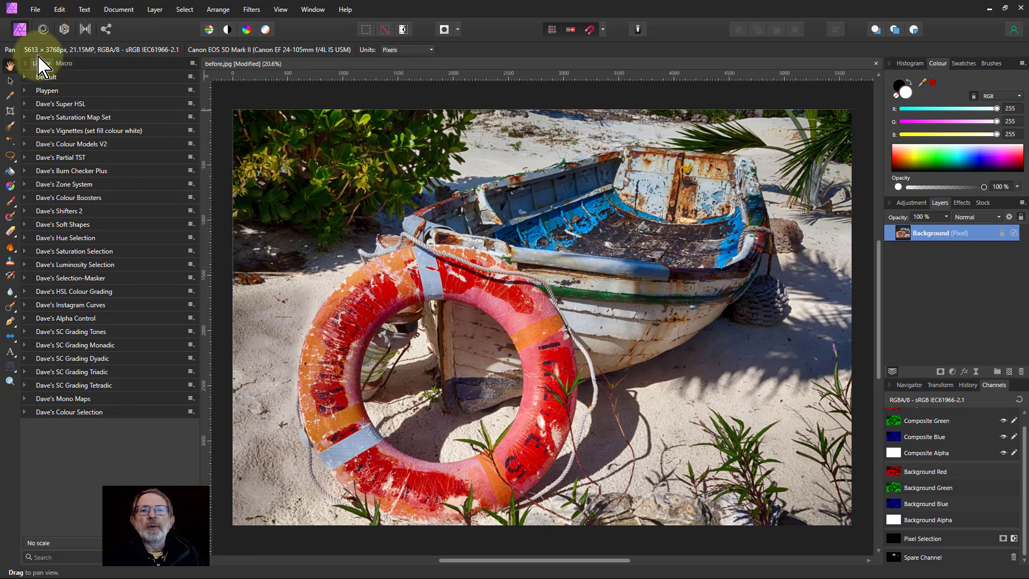
# Show the View menu listing the studio panels, including the macro Library
pyautogui.click(280, 10)
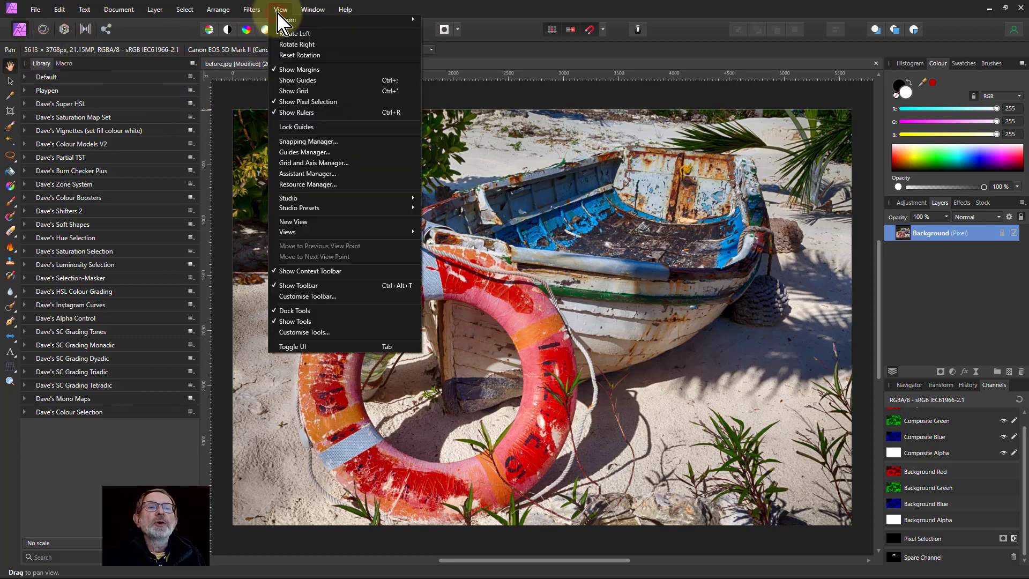
pyautogui.moveTo(287, 198)
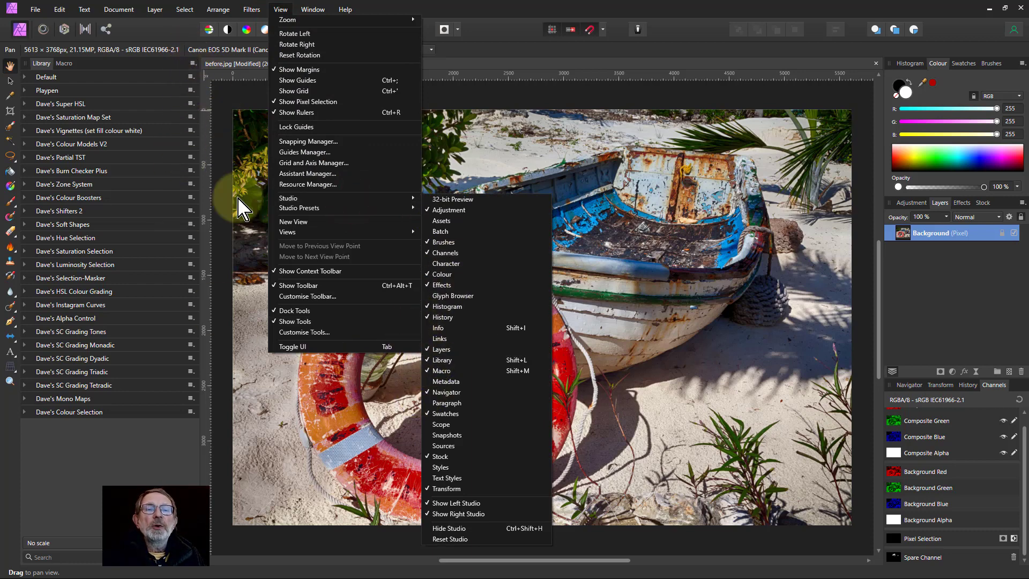
pyautogui.moveTo(294, 398)
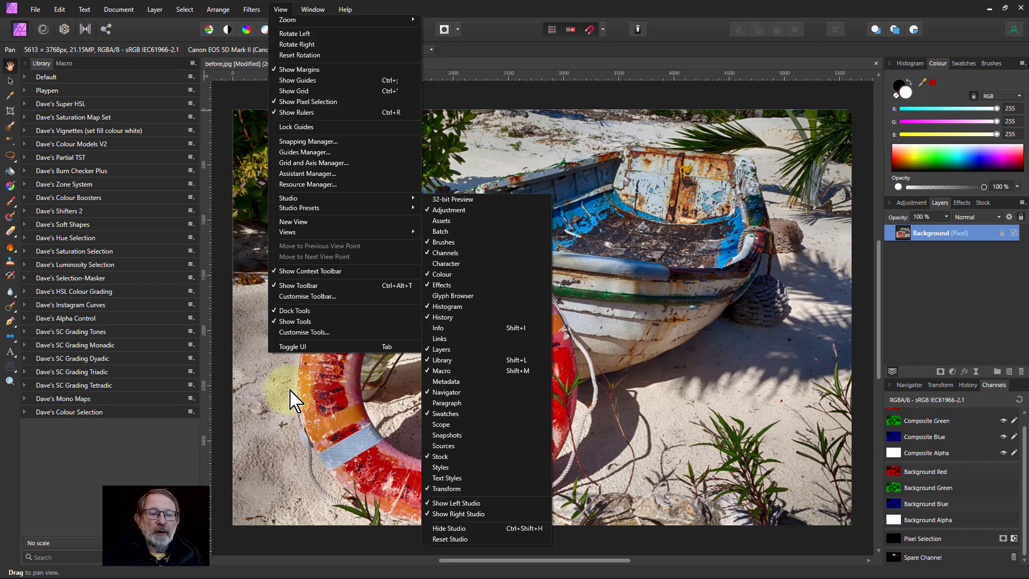
pyautogui.moveTo(353, 402)
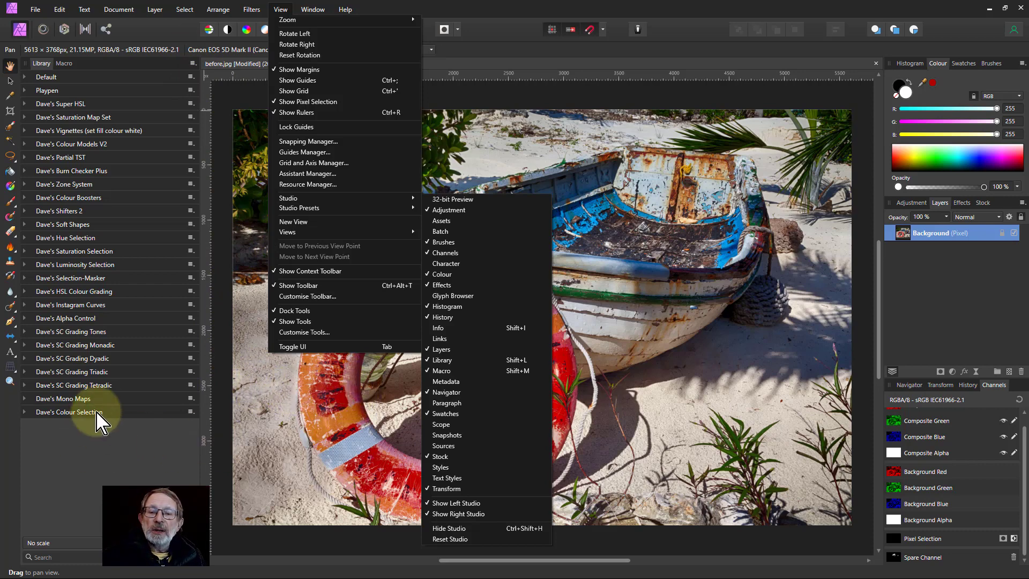
# Show the Library panel's menu with Add Category and Import Macros options
pyautogui.click(190, 63)
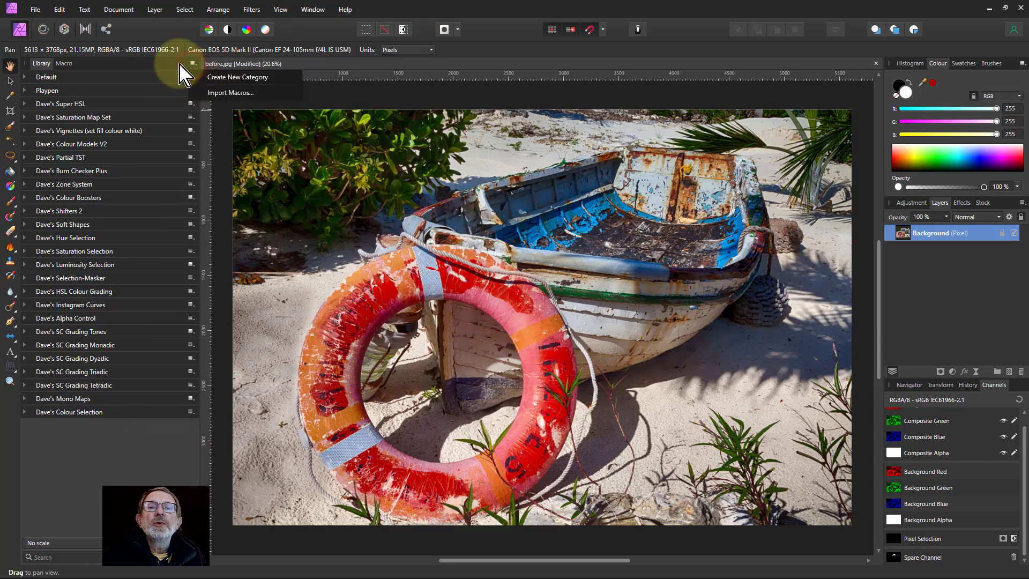
pyautogui.moveTo(219, 92)
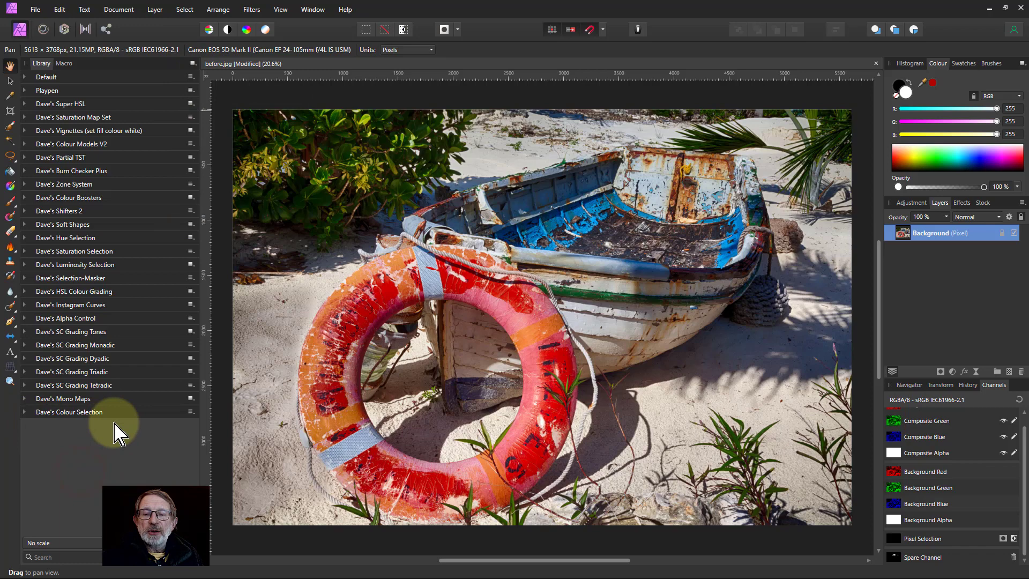
pyautogui.moveTo(69, 442)
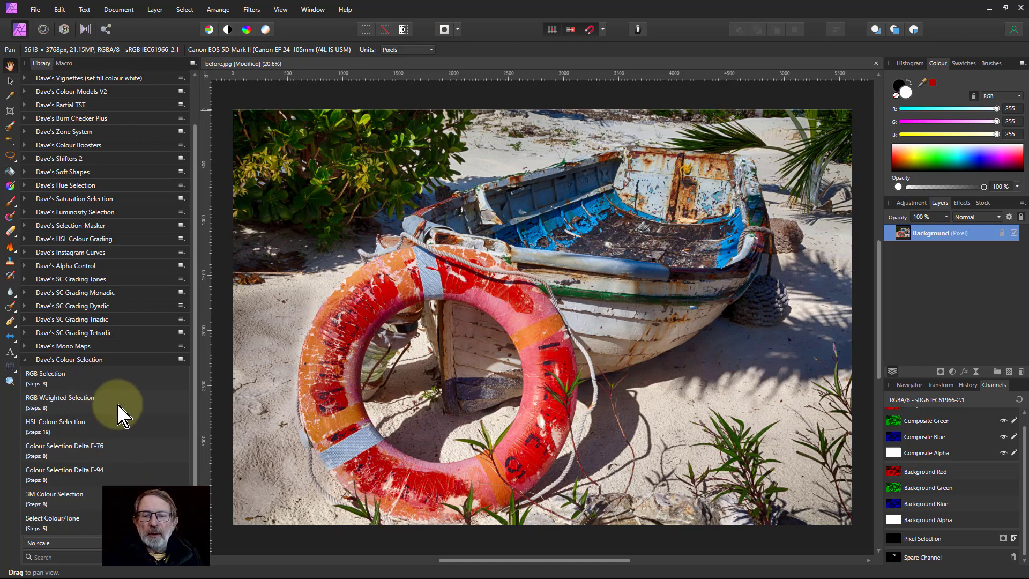
pyautogui.moveTo(147, 475)
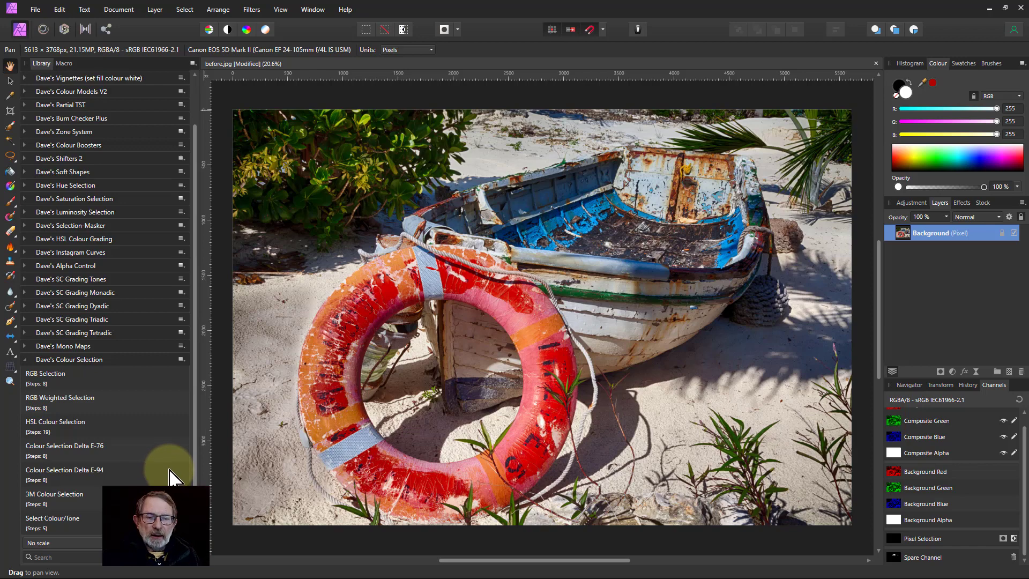
pyautogui.moveTo(179, 474)
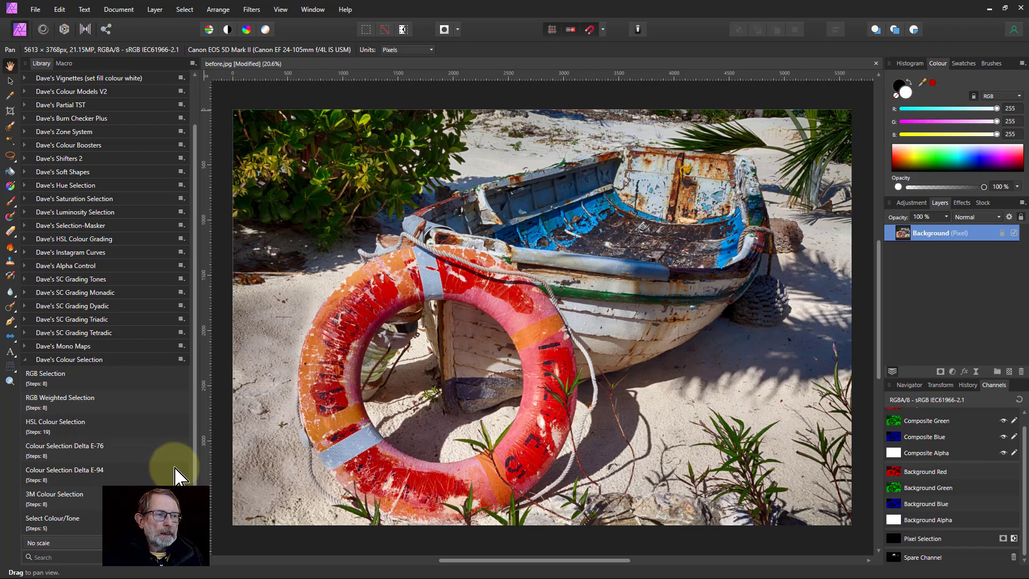
pyautogui.moveTo(62, 387)
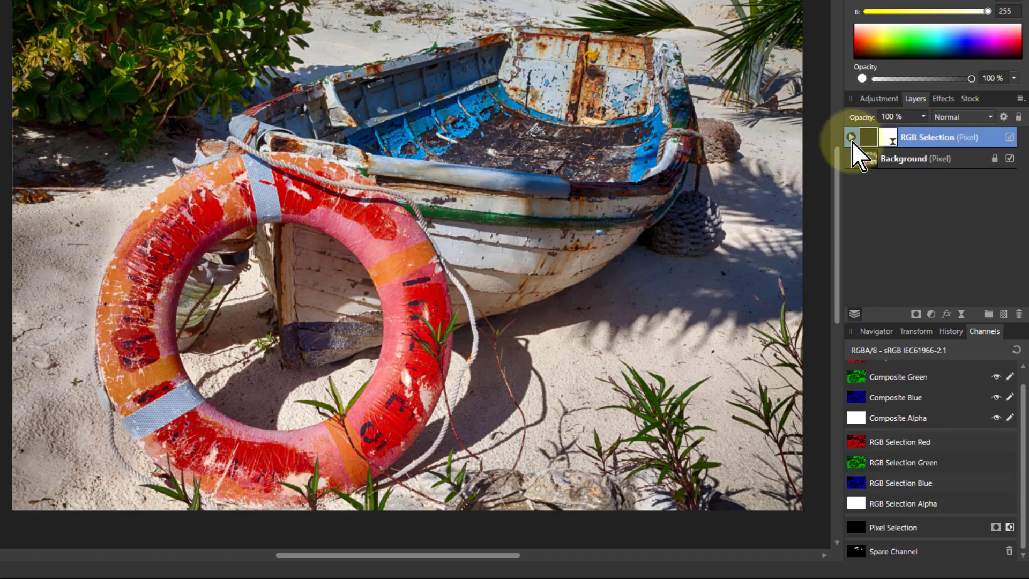
# Expand the RGB Selection layer to reveal its nested Select Colour procedural texture
pyautogui.click(850, 137)
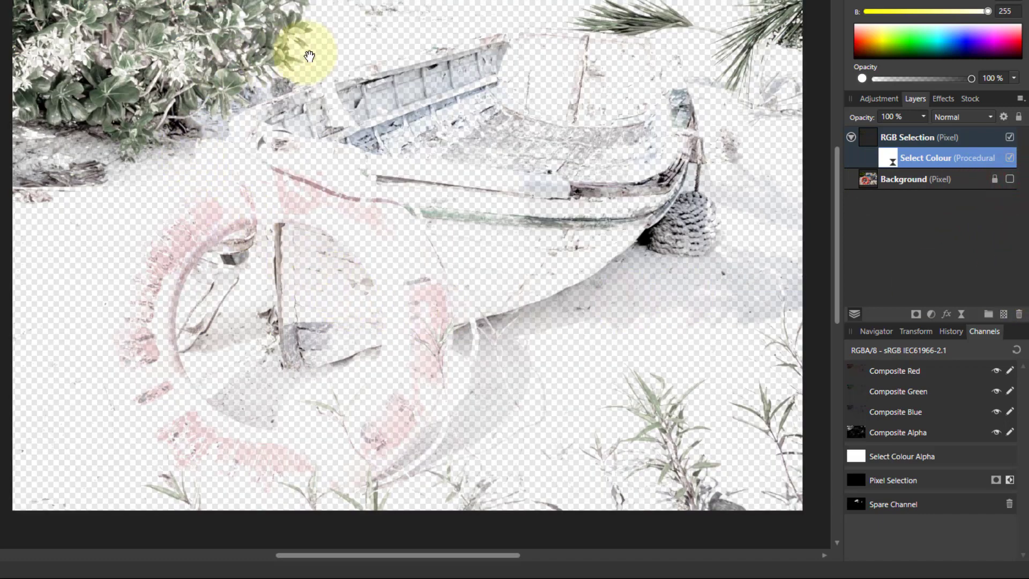
pyautogui.moveTo(709, 263)
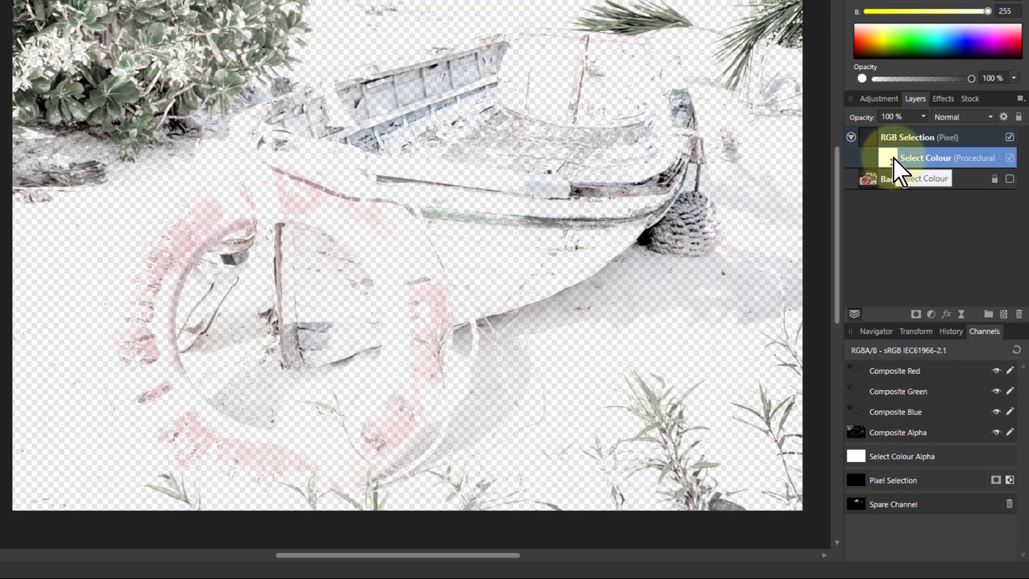
# In Select Colour's Live Procedural Texture settings, sweep Tolerance down to nearly zero and back
pyautogui.doubleClick(925, 158)
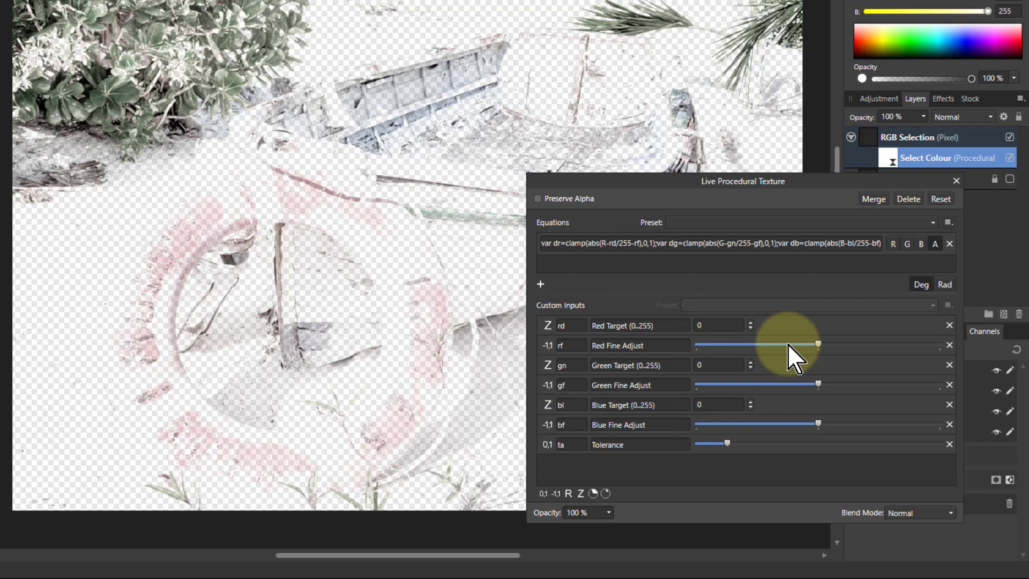
pyautogui.moveTo(741, 400)
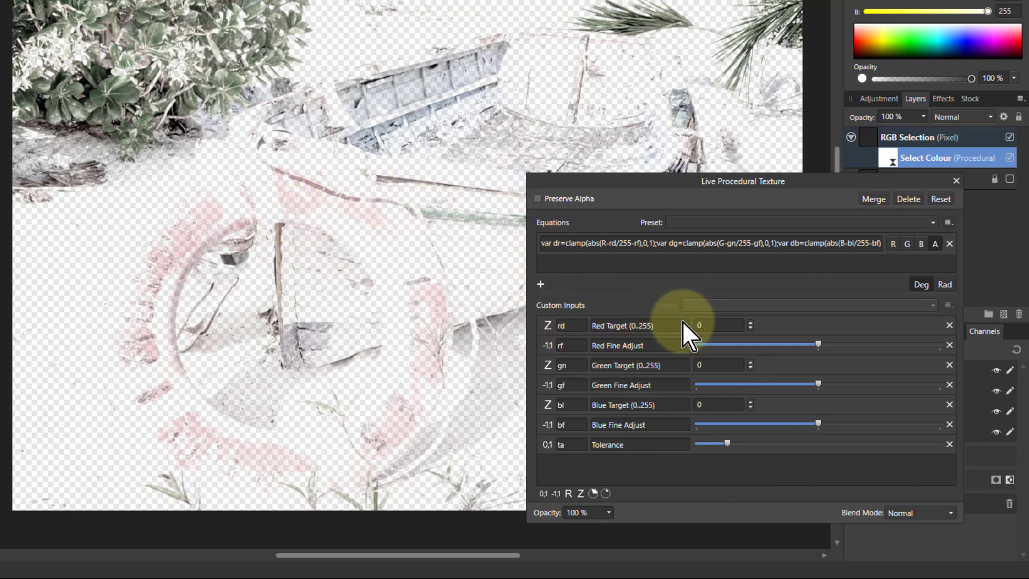
pyautogui.moveTo(764, 414)
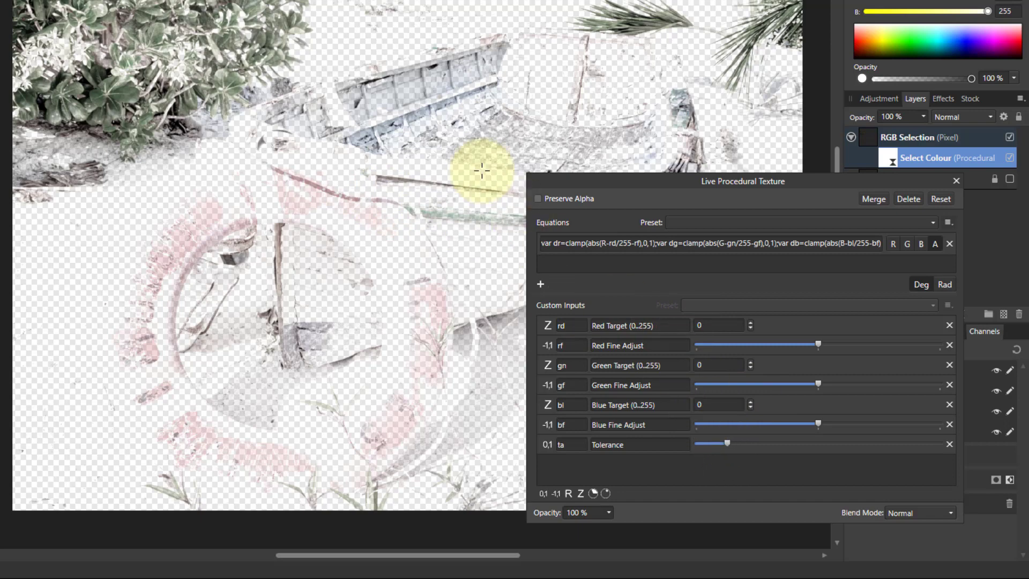
pyautogui.moveTo(727, 443); pyautogui.dragTo(709, 443)
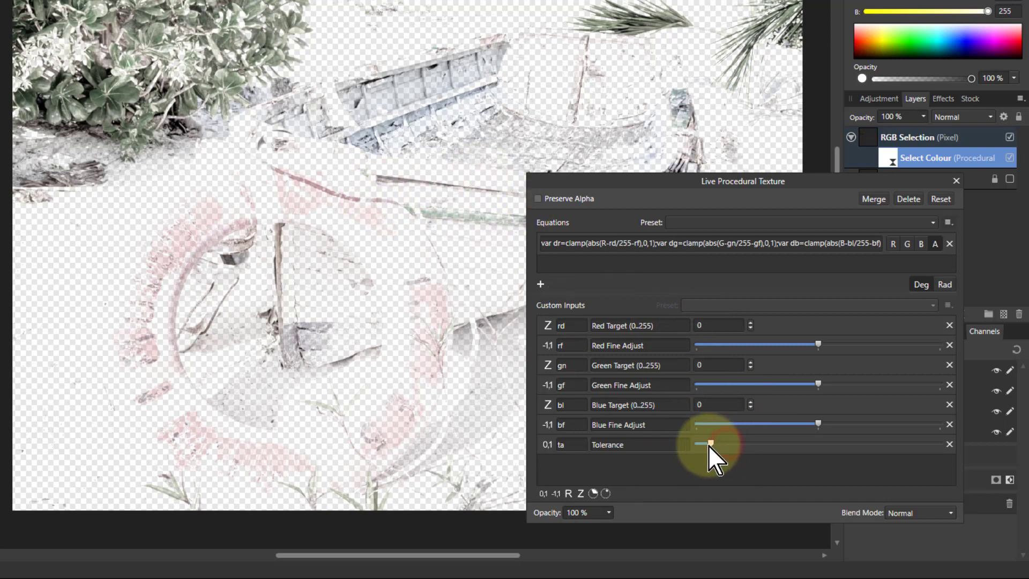
pyautogui.moveTo(709, 444); pyautogui.dragTo(696, 443)
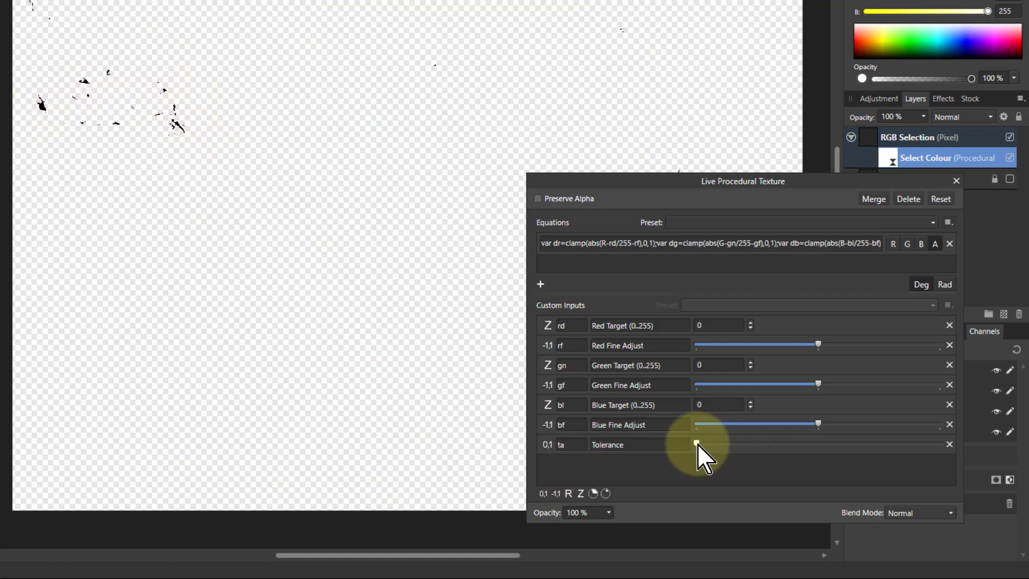
pyautogui.moveTo(697, 443); pyautogui.dragTo(714, 443)
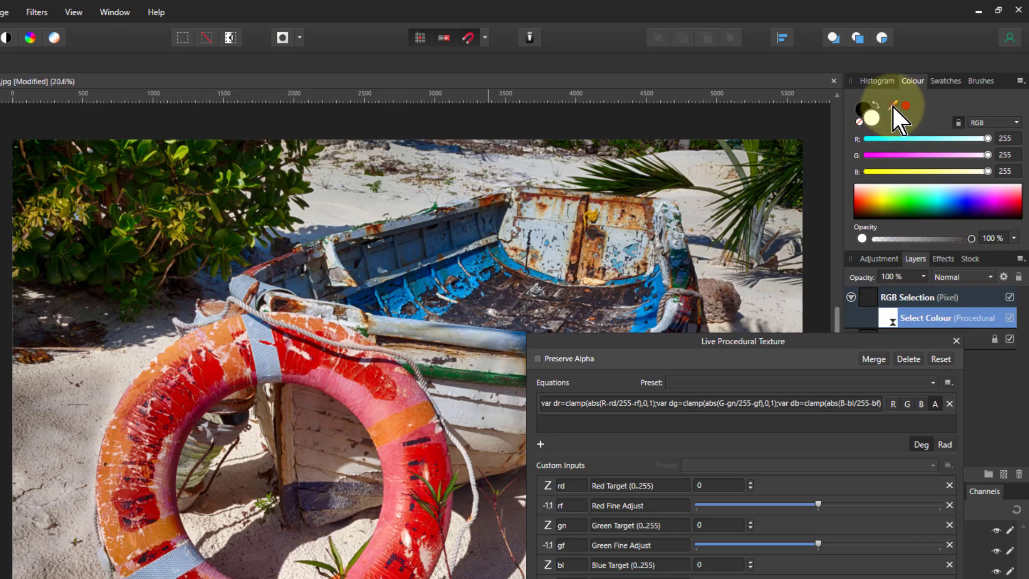
# Sample the life ring's red (R 194 G 0 B 0) and set Red Target to 194
pyautogui.click(871, 118)
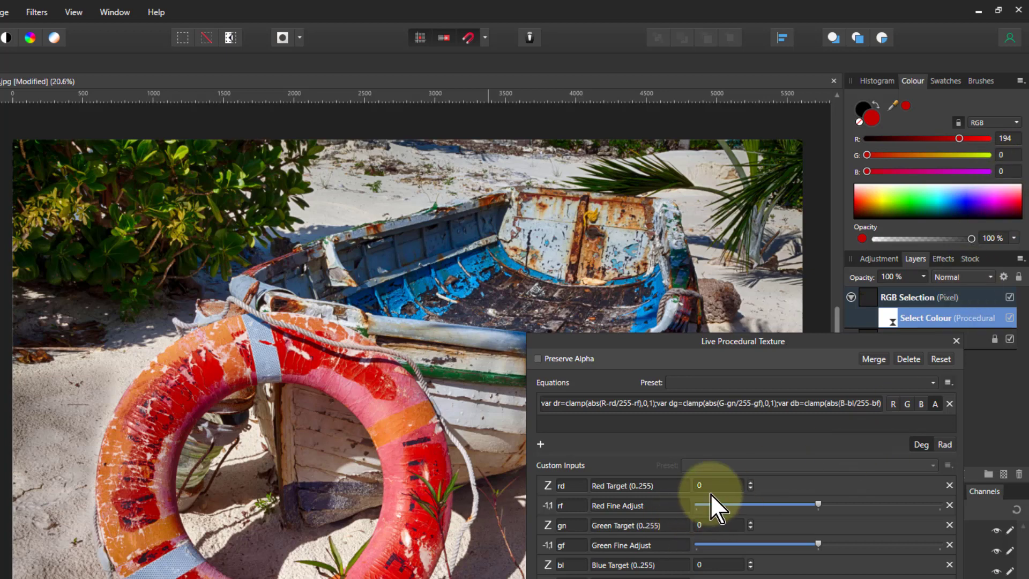
pyautogui.click(718, 484)
pyautogui.write('194')
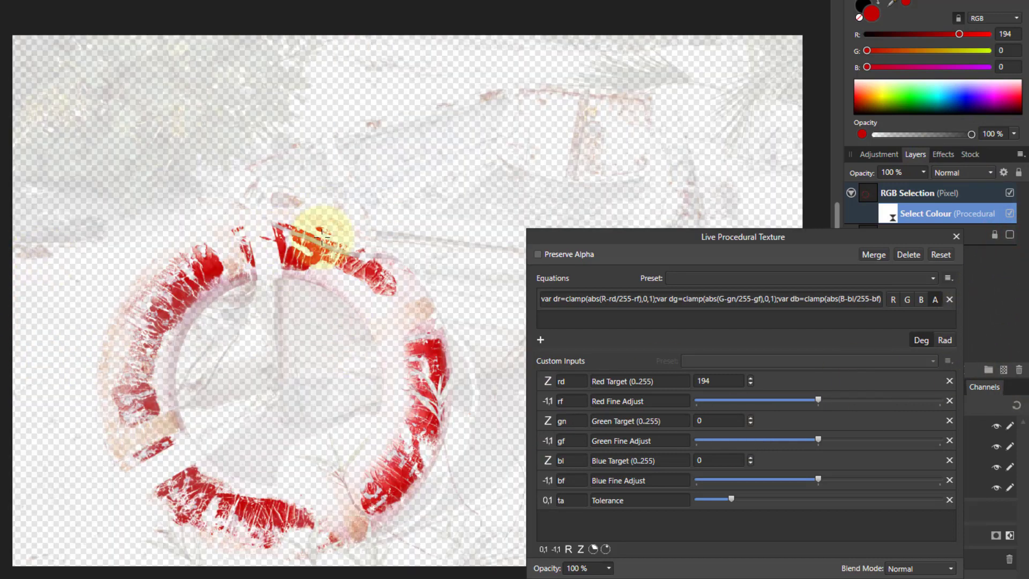
# Sweep Tolerance high and to zero, then settle it low so only the red ring shows
pyautogui.moveTo(732, 499); pyautogui.dragTo(726, 498)
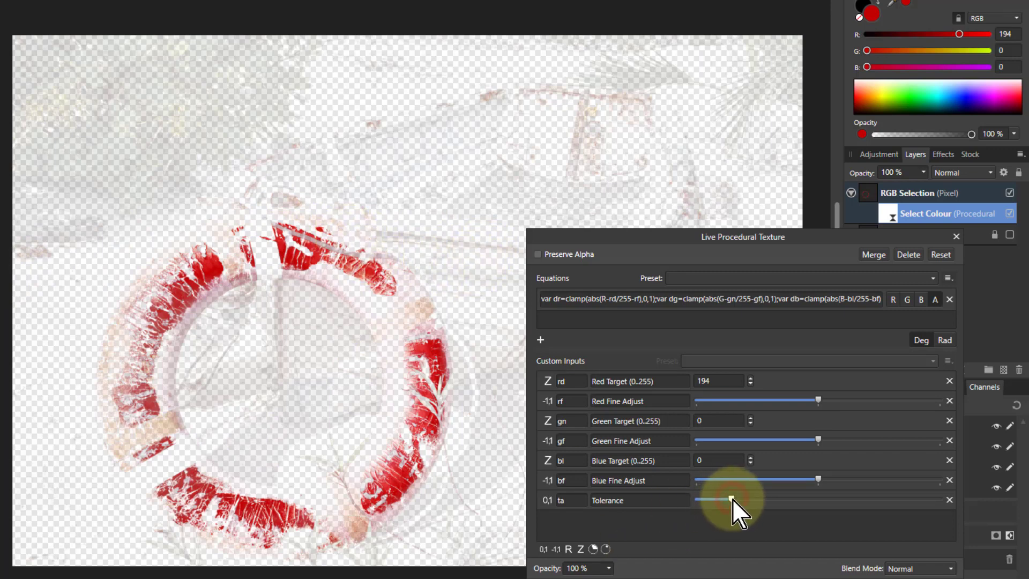
pyautogui.moveTo(726, 499); pyautogui.dragTo(755, 499)
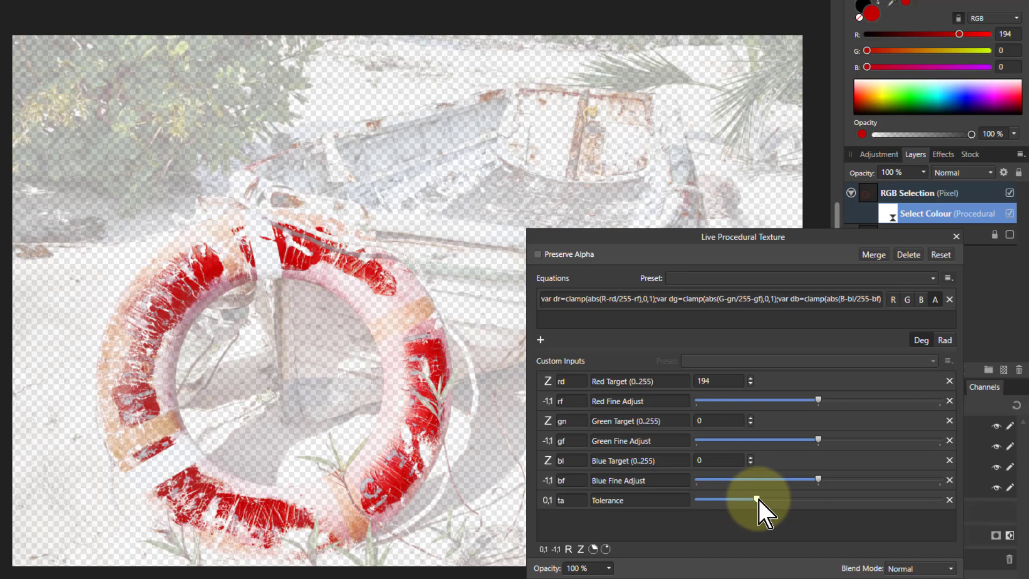
pyautogui.moveTo(754, 499); pyautogui.dragTo(814, 499)
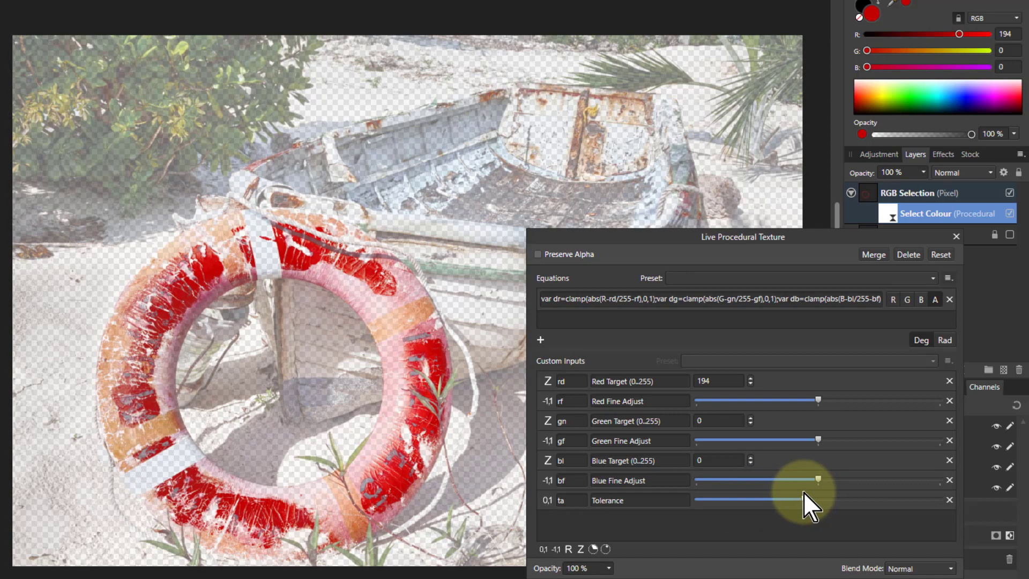
pyautogui.moveTo(816, 499); pyautogui.dragTo(695, 500)
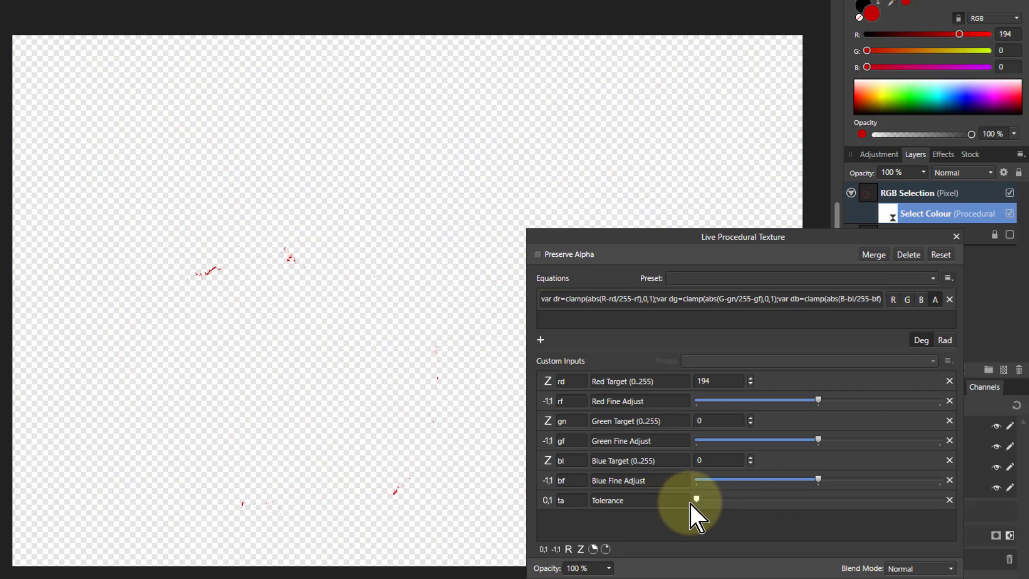
pyautogui.moveTo(695, 500); pyautogui.dragTo(714, 499)
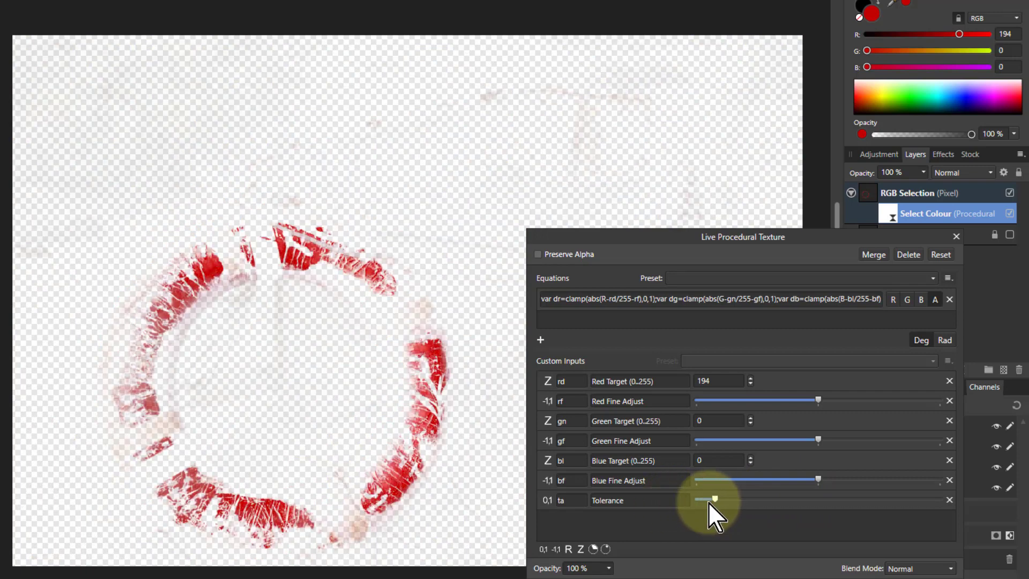
pyautogui.moveTo(714, 499); pyautogui.dragTo(735, 499)
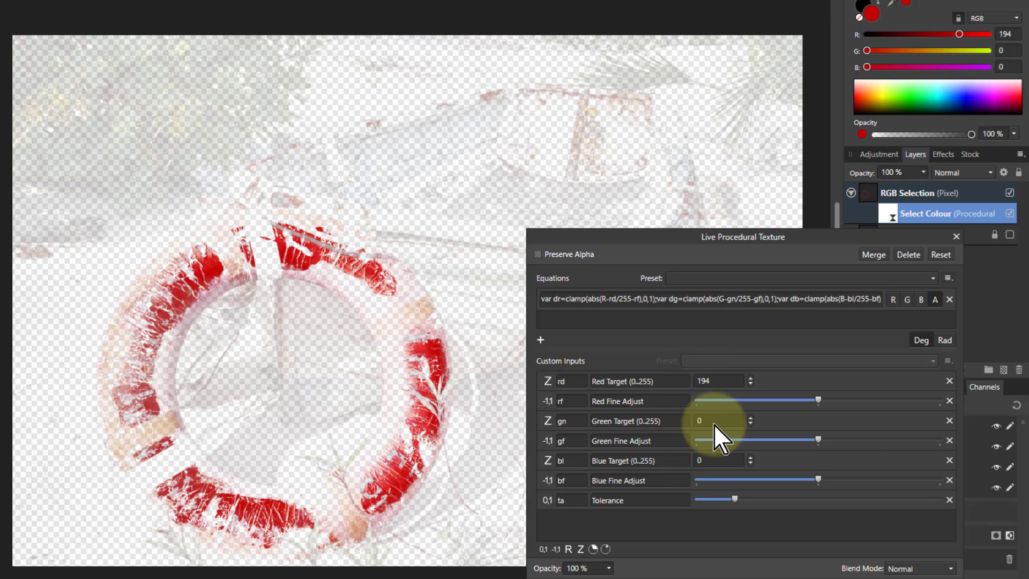
pyautogui.moveTo(785, 515)
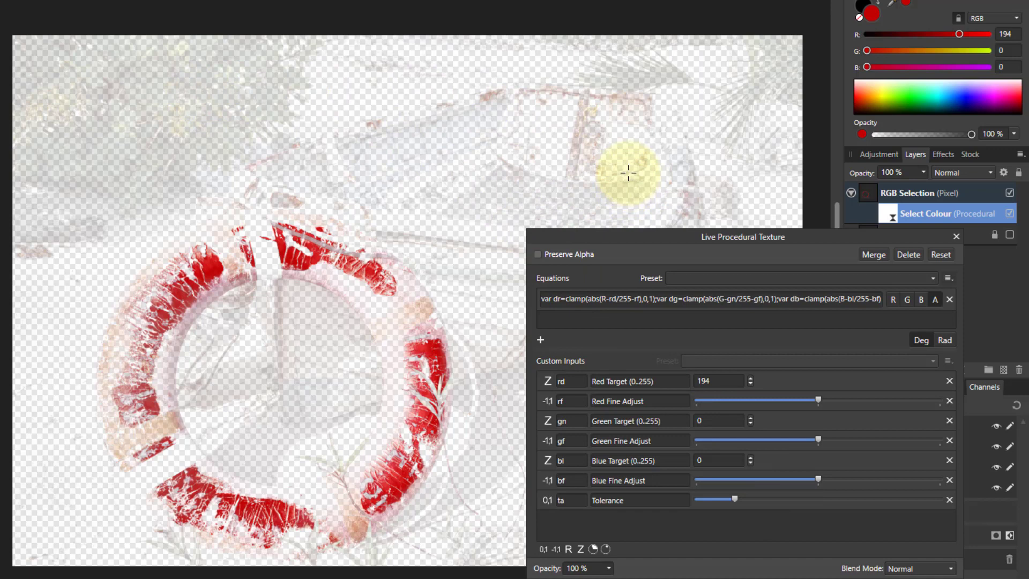
pyautogui.moveTo(627, 160)
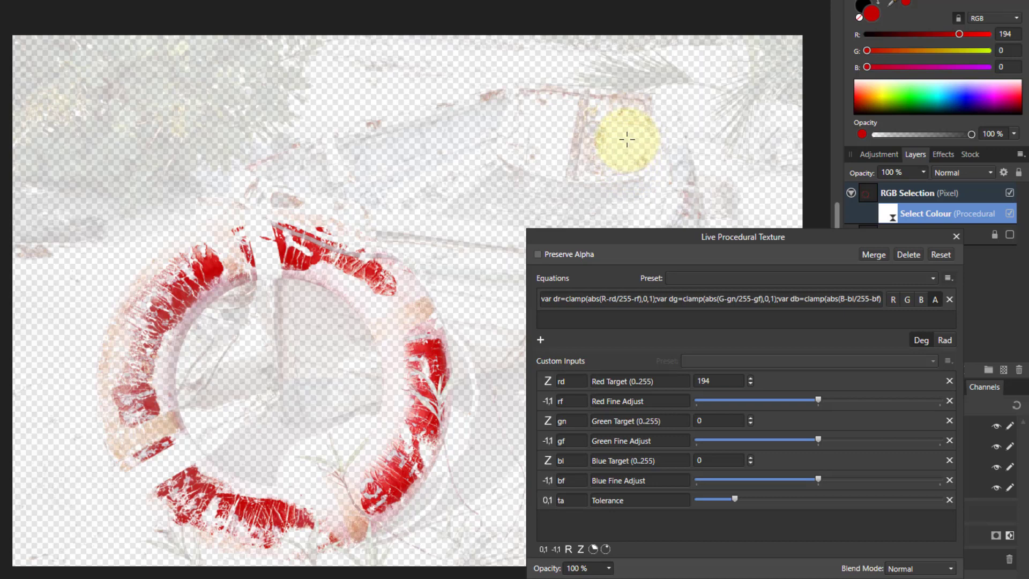
pyautogui.moveTo(627, 136)
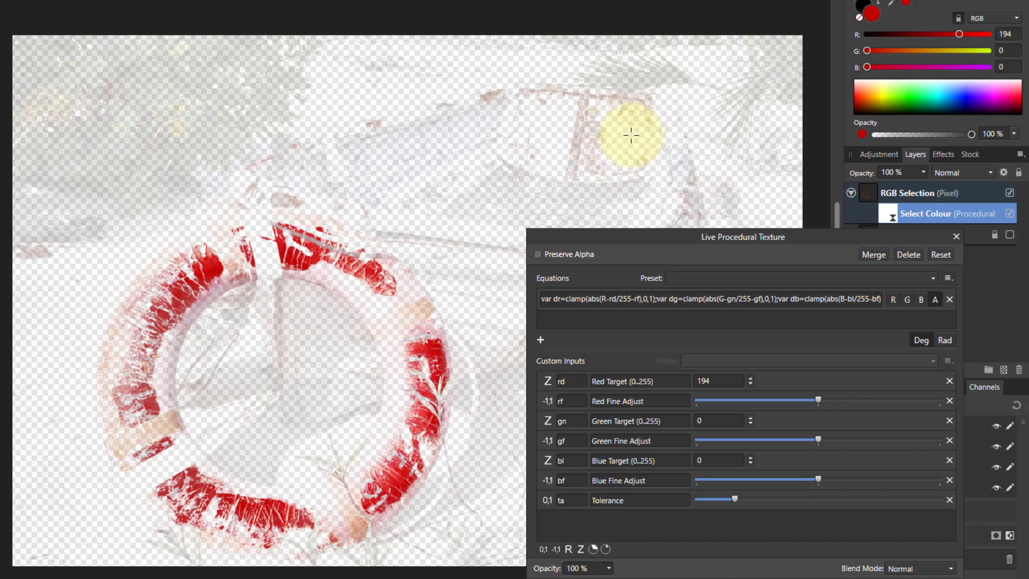
pyautogui.moveTo(633, 131)
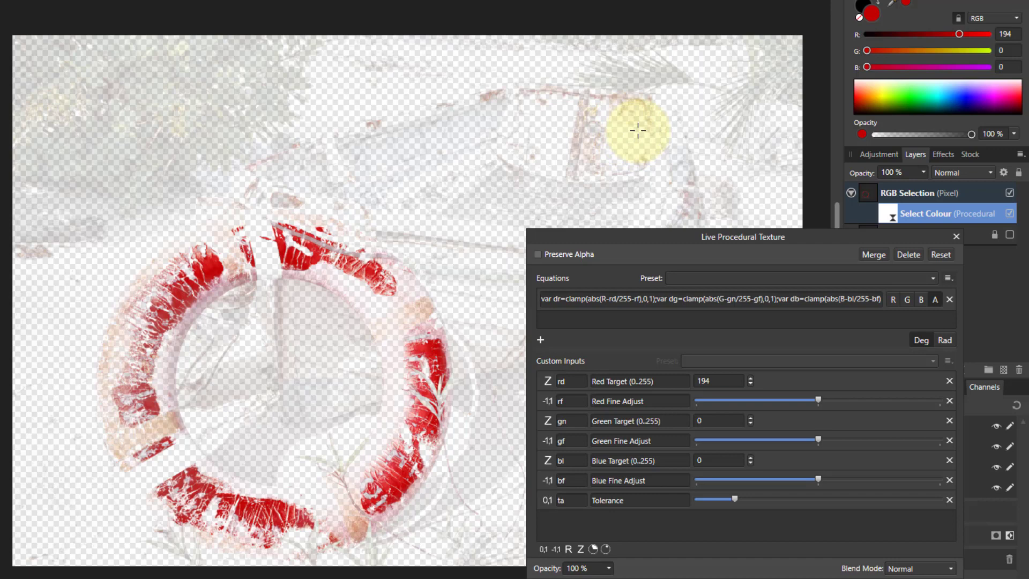
pyautogui.moveTo(642, 129)
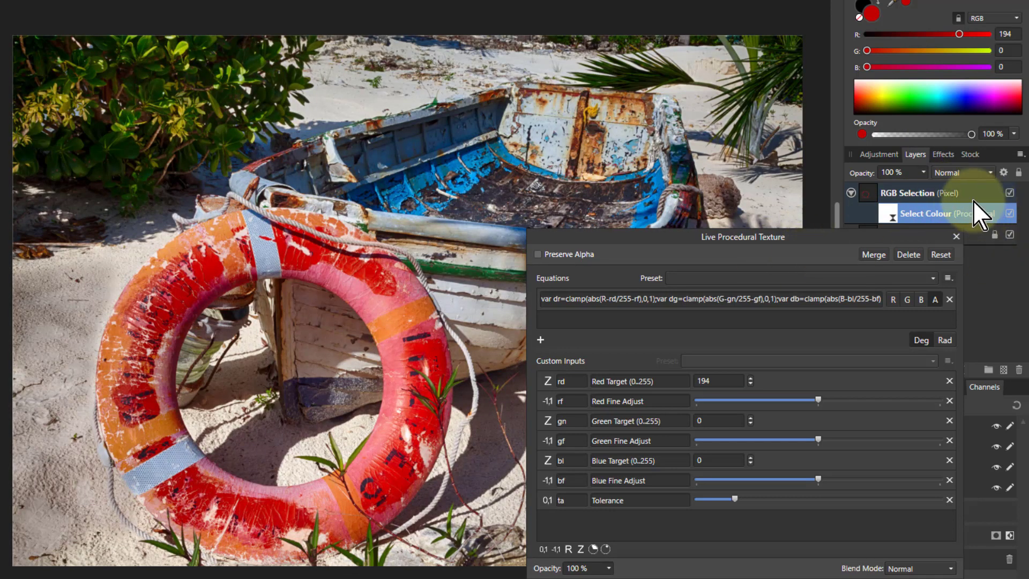
pyautogui.moveTo(420, 300)
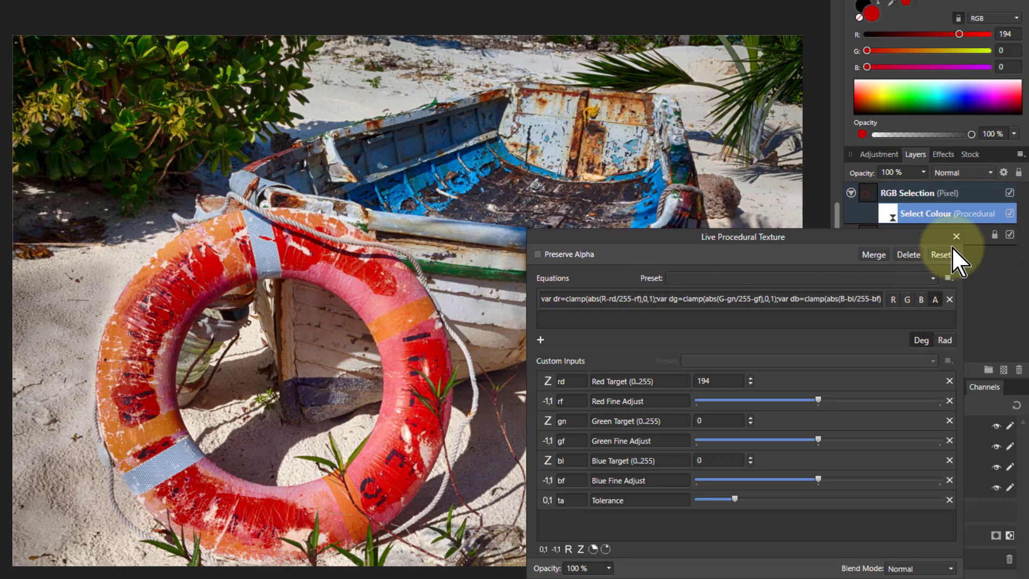
# Close the Live Procedural Texture settings and select the RGB Selection layer
pyautogui.click(956, 236)
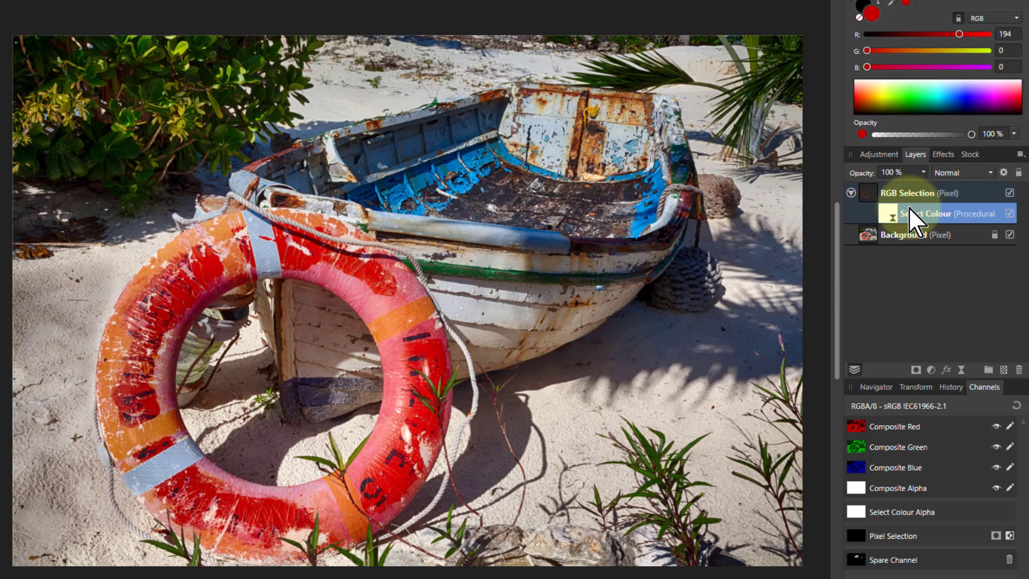
pyautogui.click(908, 192)
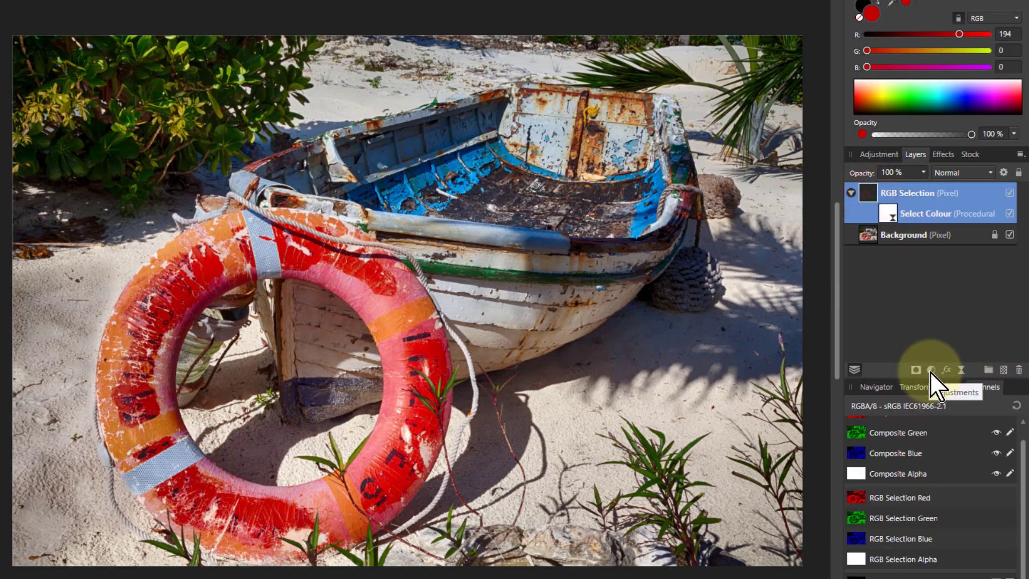
# Add a Recolour adjustment nested under RGB Selection, checking the Assistant settings in passing
pyautogui.click(914, 369)
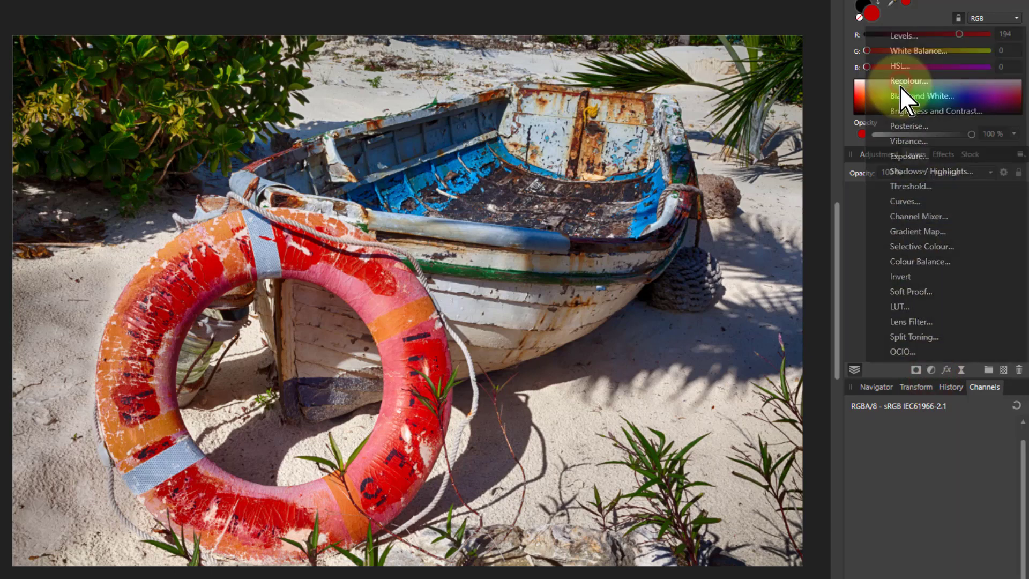
pyautogui.click(909, 80)
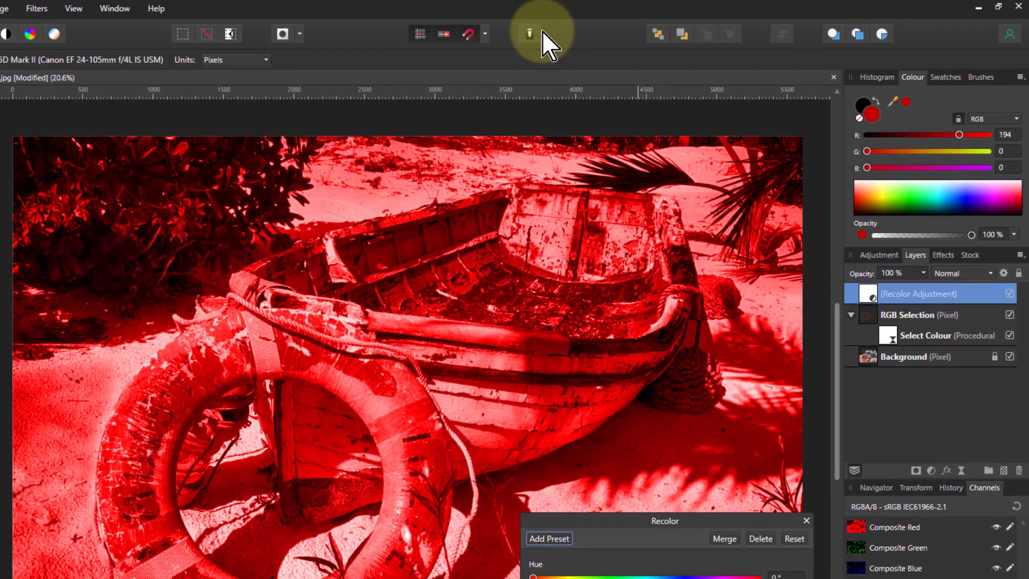
pyautogui.click(529, 33)
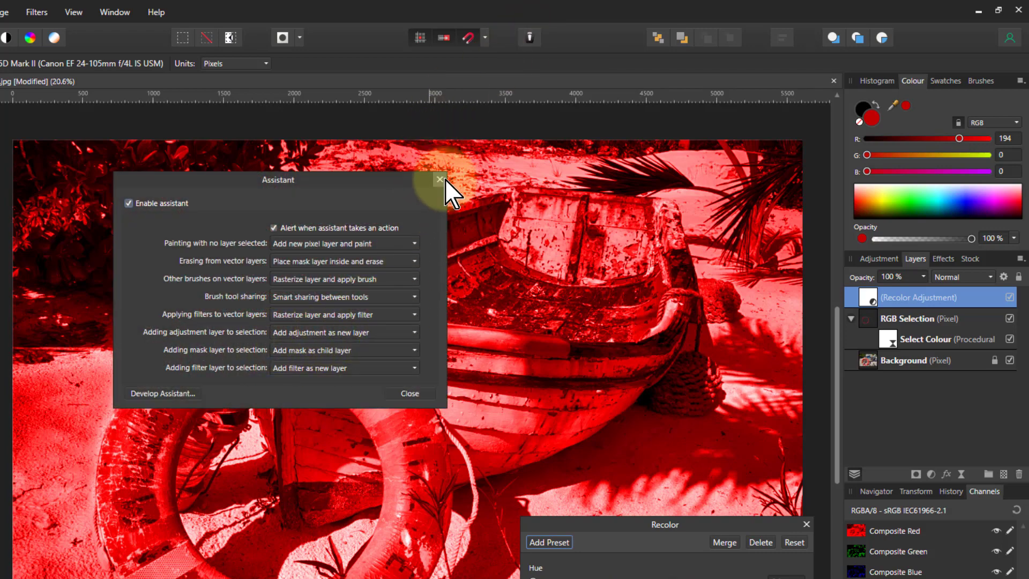
pyautogui.click(438, 179)
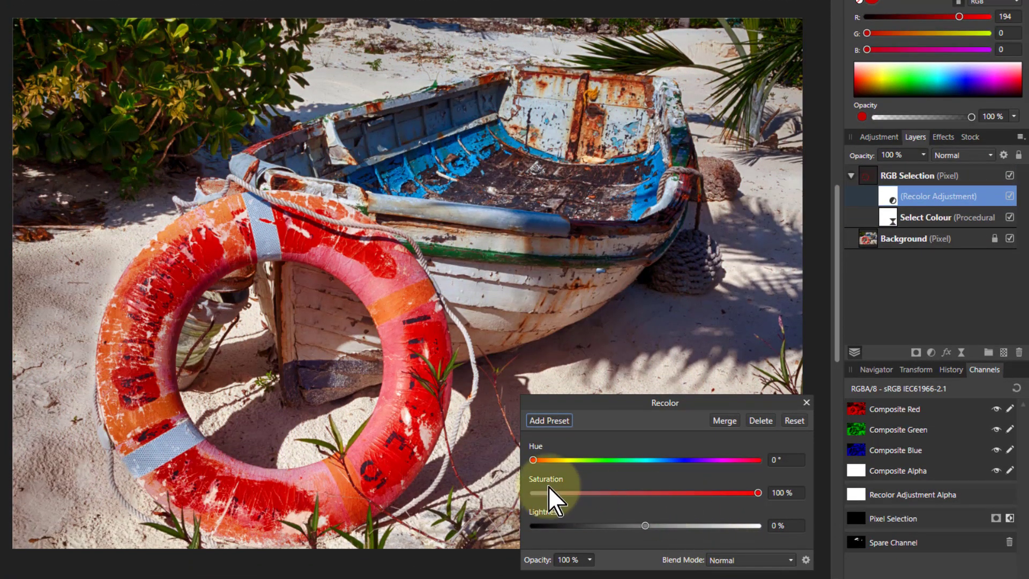
# Set Recolor to hue about 308°, saturation 61% and lightness 17%, turning the ring magenta
pyautogui.moveTo(533, 460); pyautogui.dragTo(593, 459)
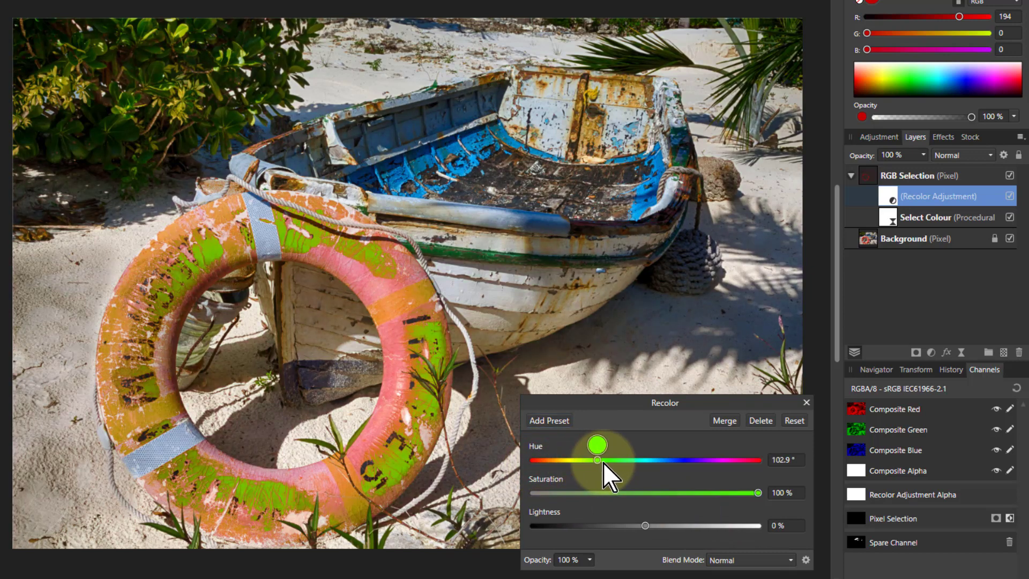
pyautogui.moveTo(596, 460); pyautogui.dragTo(703, 460)
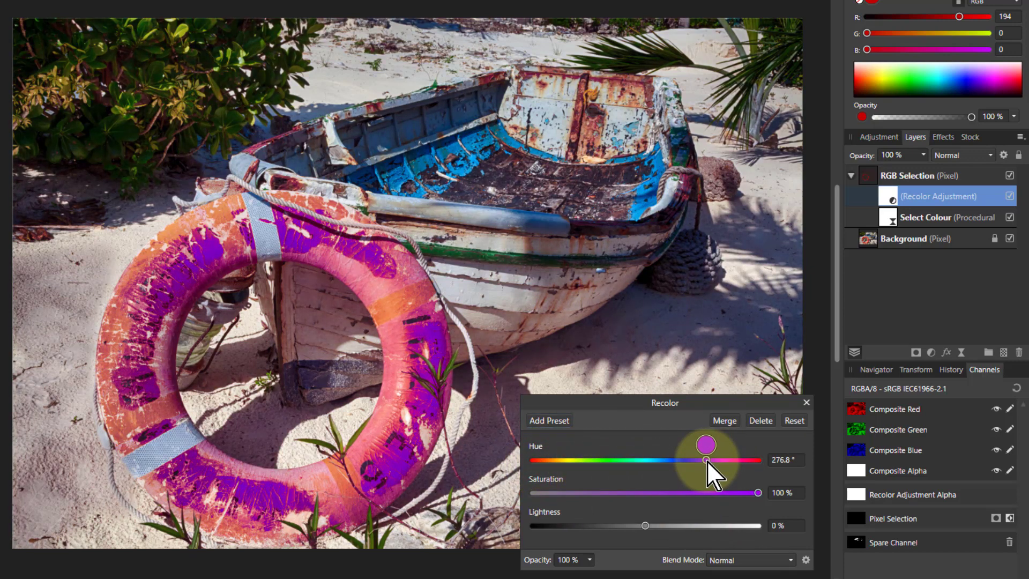
pyautogui.moveTo(704, 460); pyautogui.dragTo(741, 460)
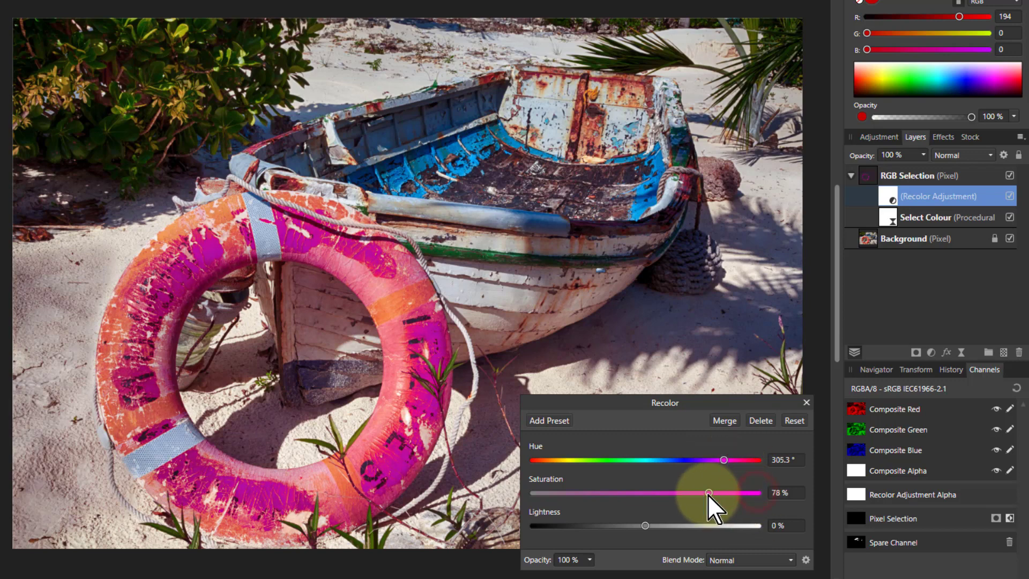
pyautogui.moveTo(707, 493); pyautogui.dragTo(669, 493)
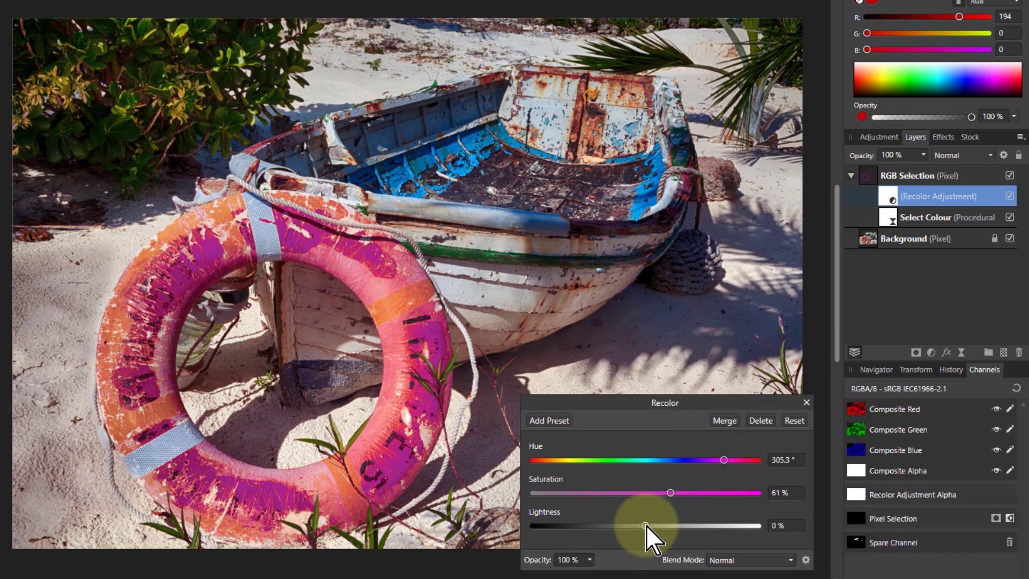
pyautogui.moveTo(643, 525); pyautogui.dragTo(629, 525)
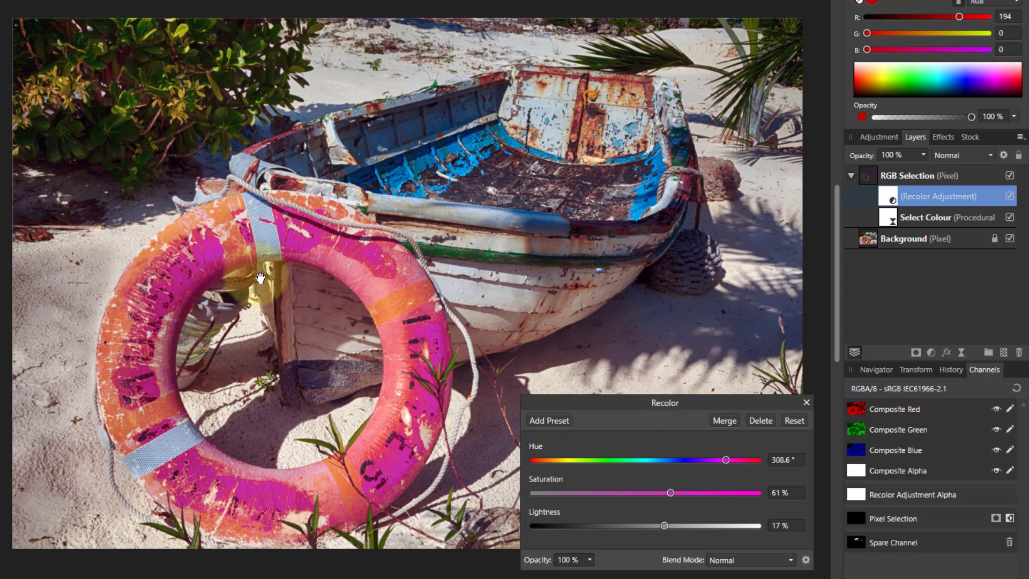
pyautogui.moveTo(640, 420)
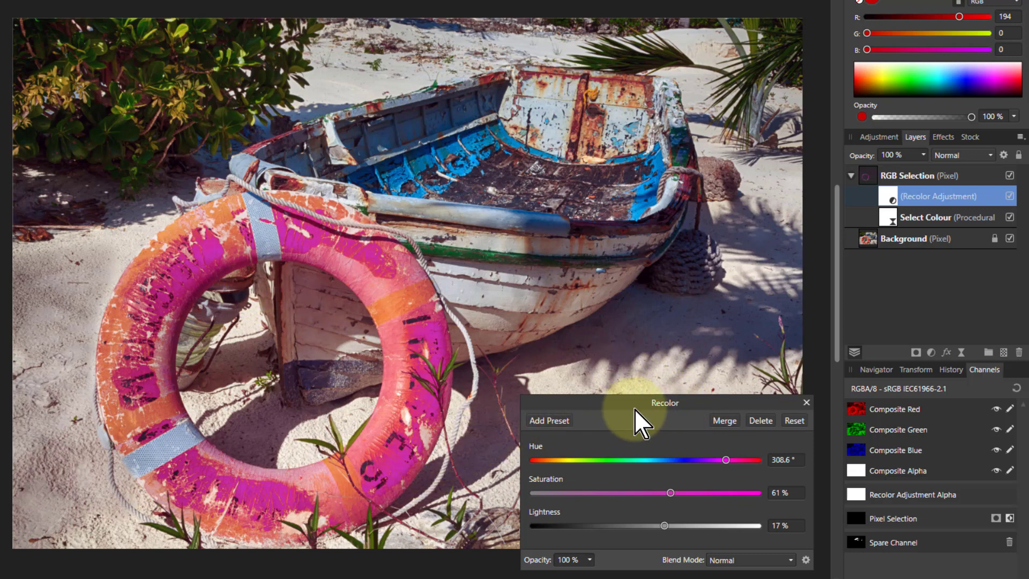
pyautogui.moveTo(297, 190)
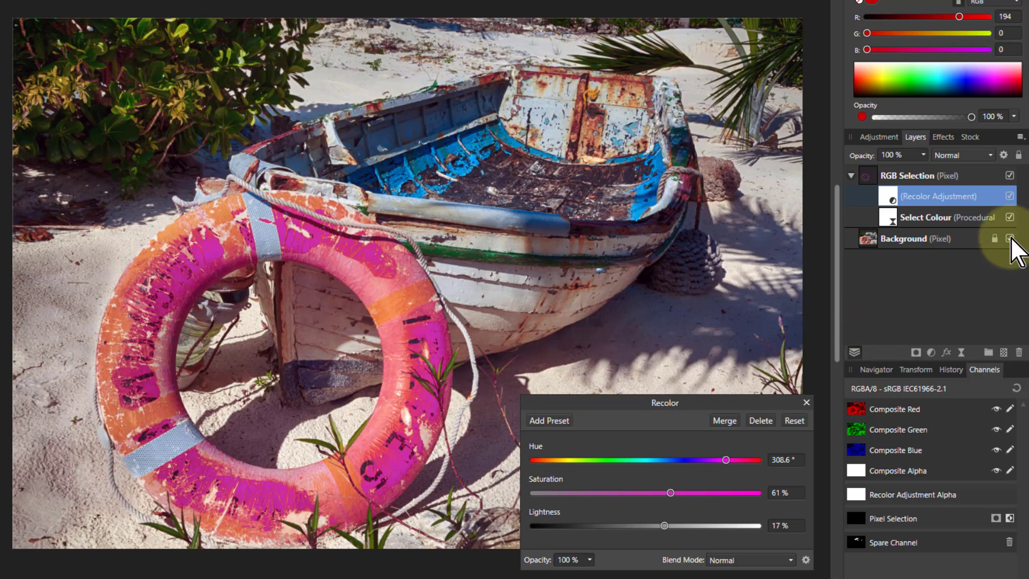
# Hide the Background layer so only the magenta ring shows over transparency
pyautogui.click(1010, 238)
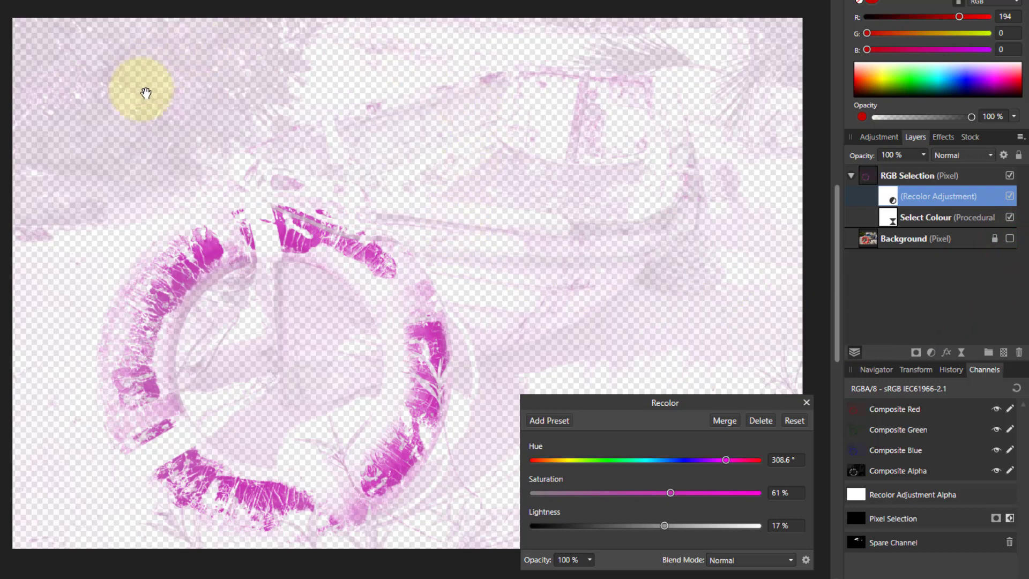
pyautogui.moveTo(799, 244)
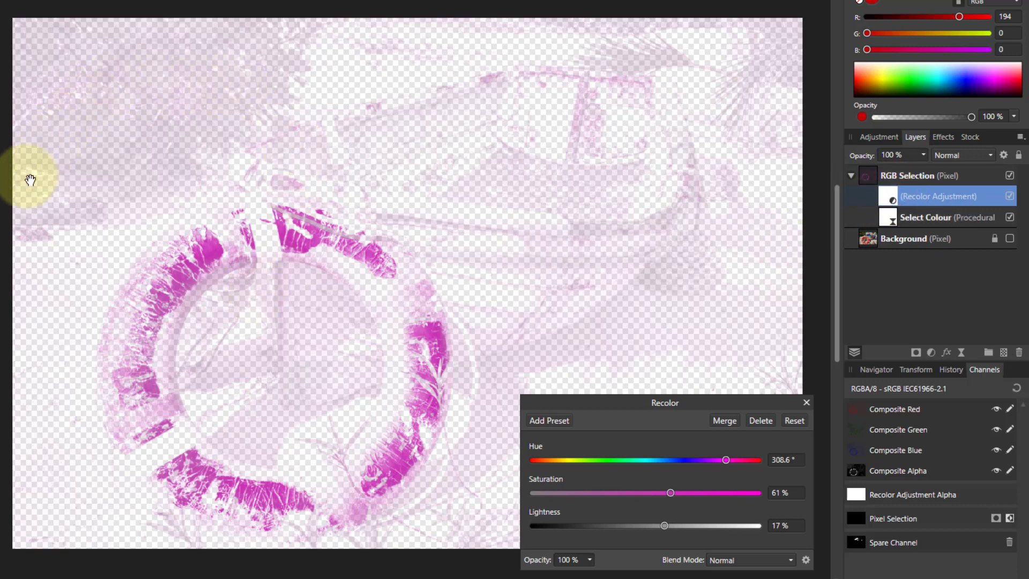
pyautogui.moveTo(579, 235)
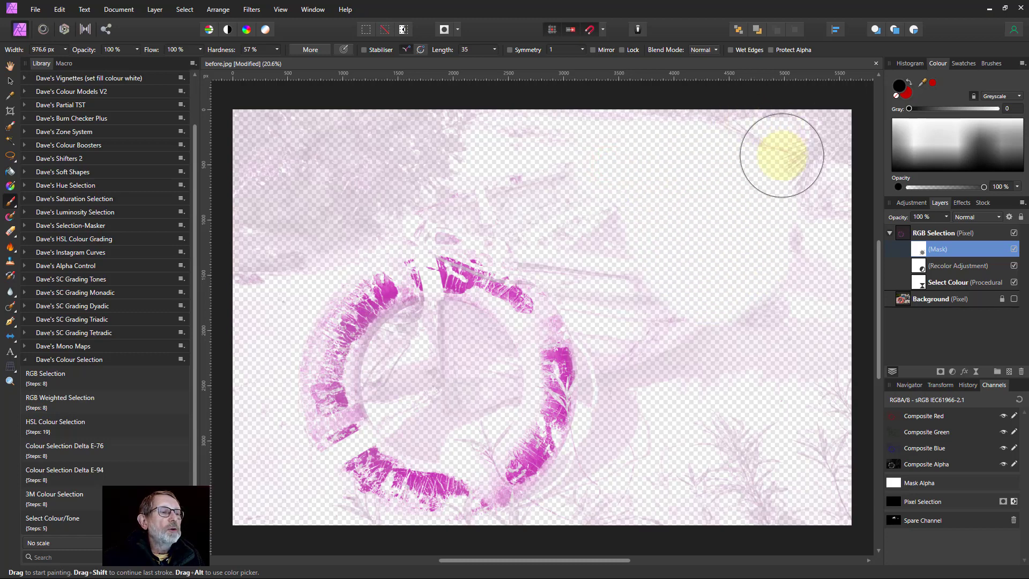
pyautogui.moveTo(652, 374)
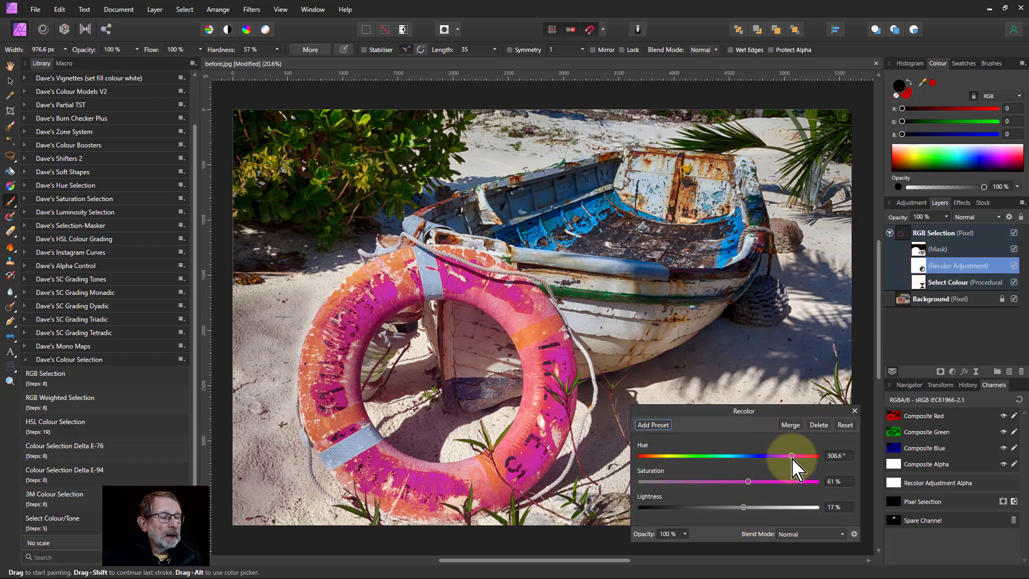
# Nudge the Red Fine Adjust slider so the selection tracks the ring's red more closely, then confirm
pyautogui.moveTo(791, 455); pyautogui.dragTo(791, 443)
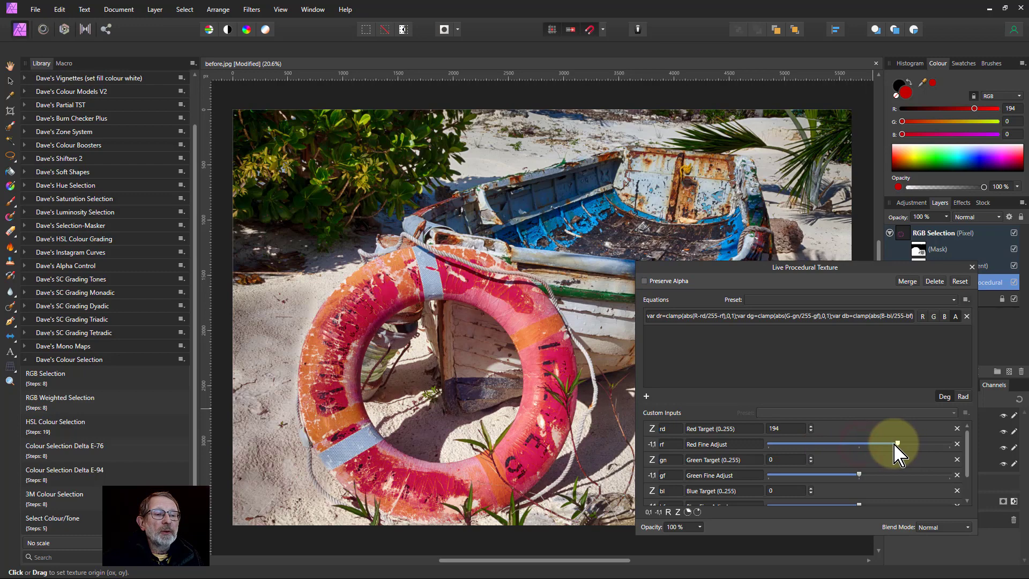
pyautogui.moveTo(896, 445); pyautogui.dragTo(863, 445)
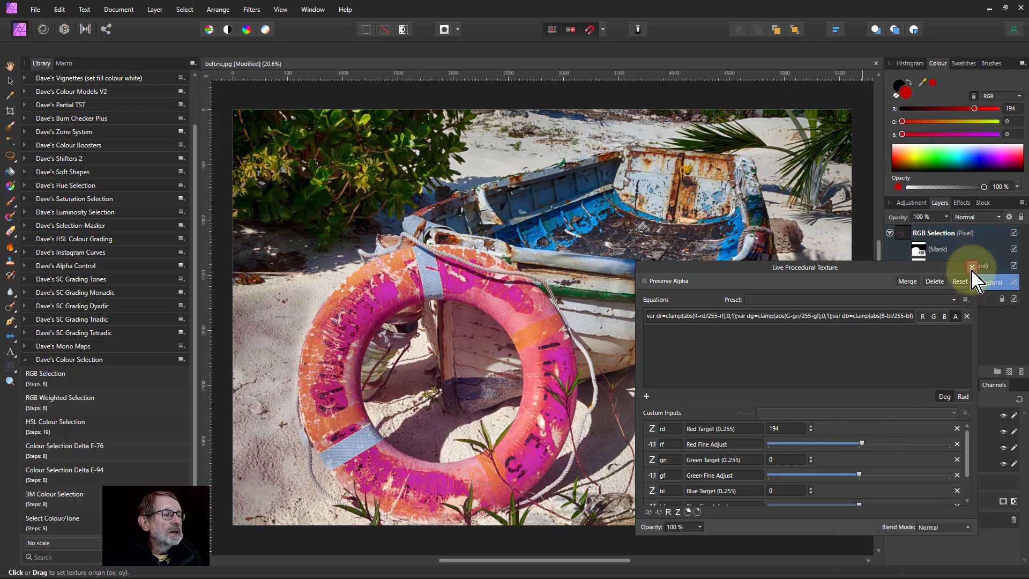
pyautogui.click(972, 266)
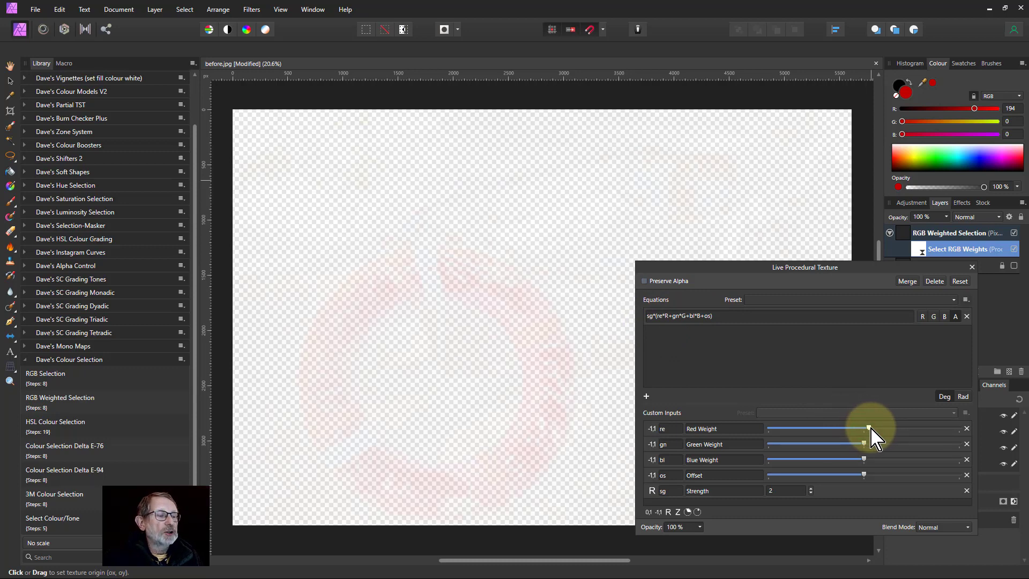
# Raise Red Weight, lower Green Weight, and settle Blue Weight until the red ring stands alone
pyautogui.moveTo(866, 428); pyautogui.dragTo(908, 427)
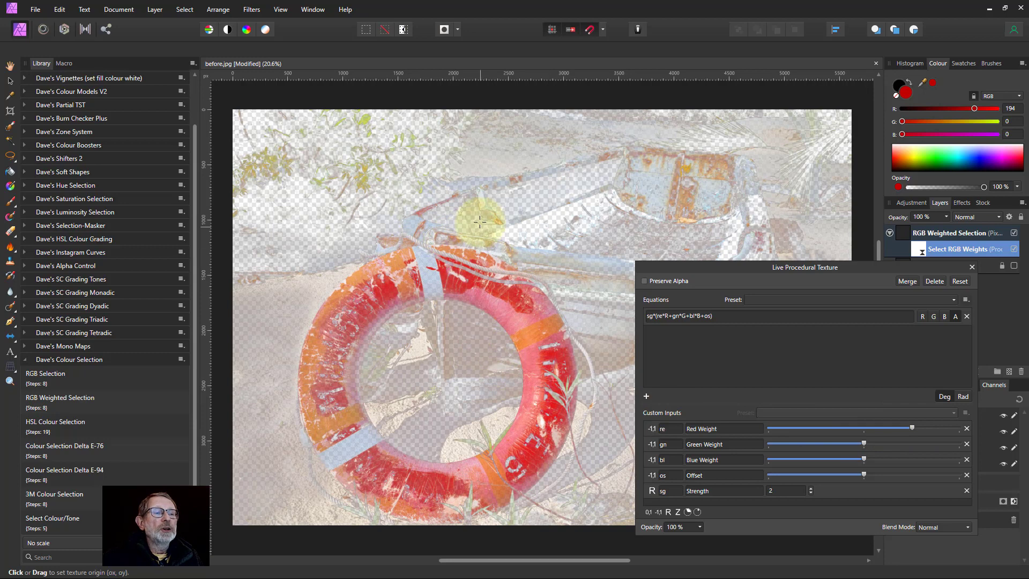
pyautogui.moveTo(572, 142)
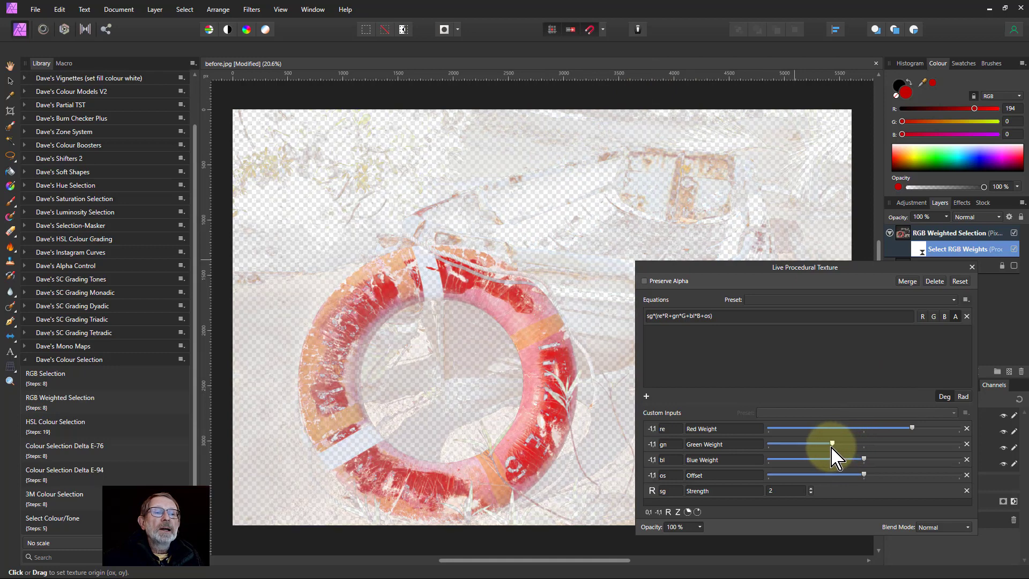
pyautogui.moveTo(832, 444); pyautogui.dragTo(804, 444)
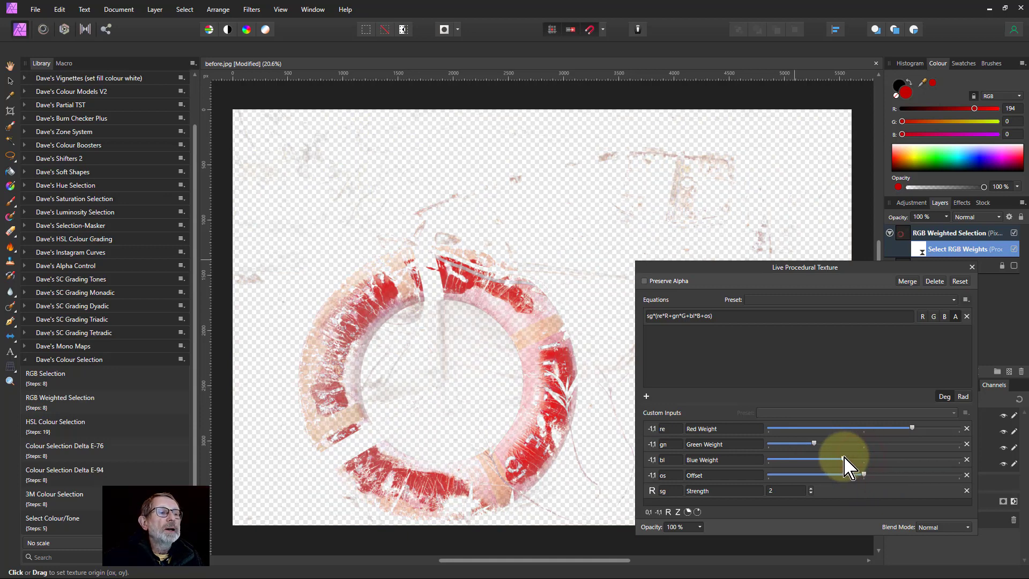
pyautogui.moveTo(866, 460); pyautogui.dragTo(813, 460)
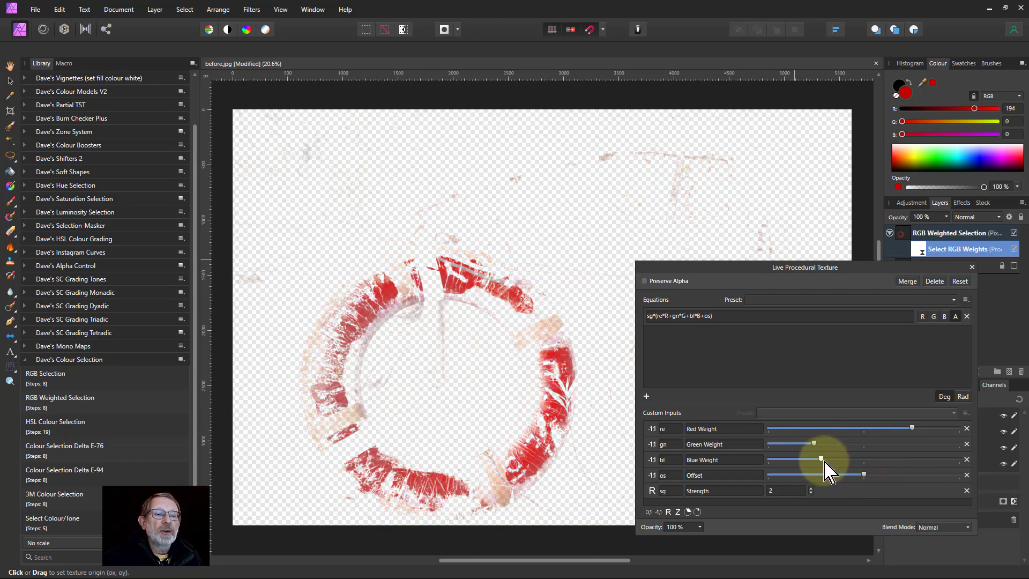
pyautogui.moveTo(817, 459); pyautogui.dragTo(801, 460)
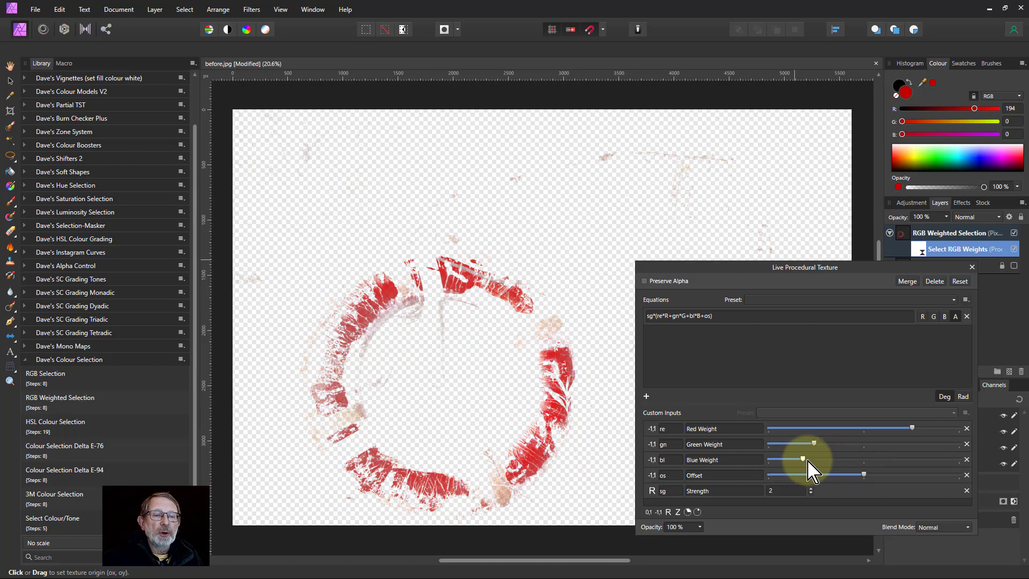
pyautogui.moveTo(801, 459); pyautogui.dragTo(825, 458)
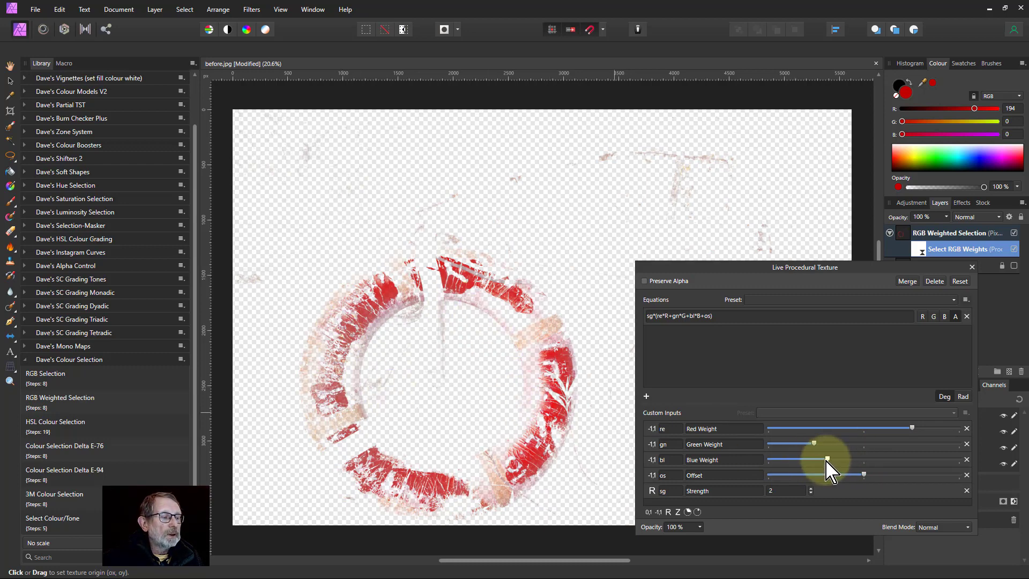
pyautogui.moveTo(823, 460); pyautogui.dragTo(862, 460)
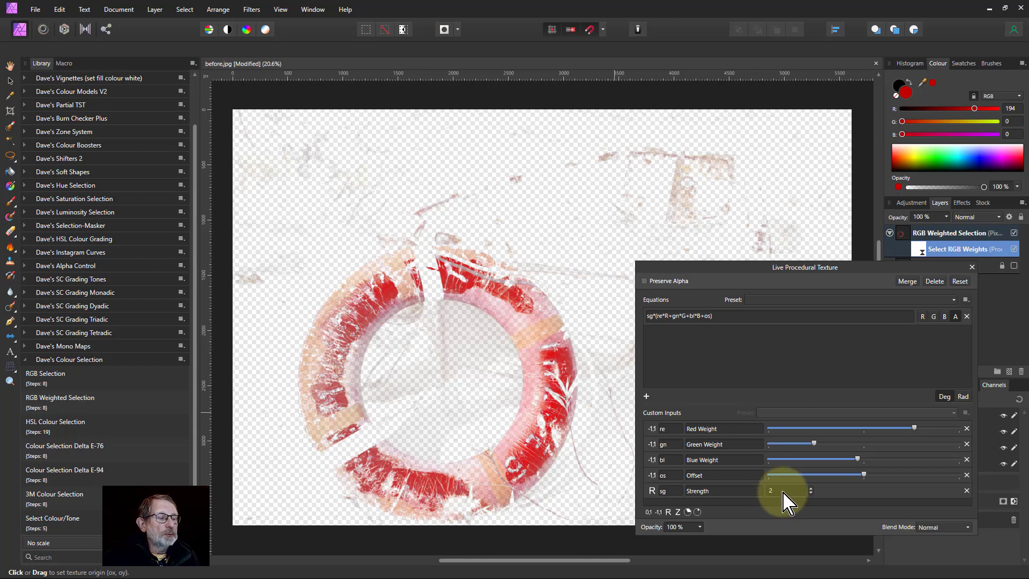
# Drop the Select RGB Weights Strength to 1, then raise it to 4
pyautogui.click(810, 493)
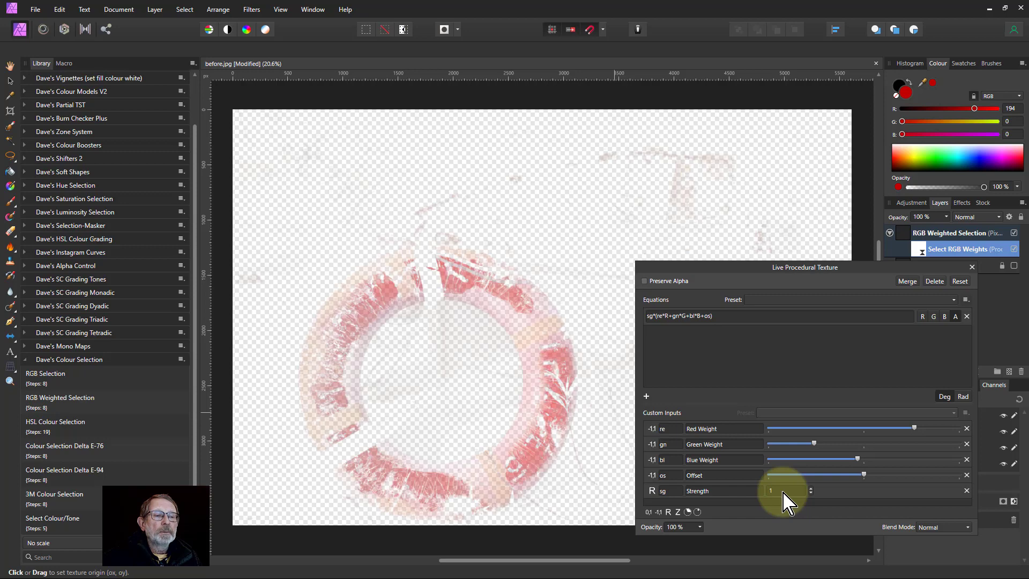
pyautogui.click(810, 489)
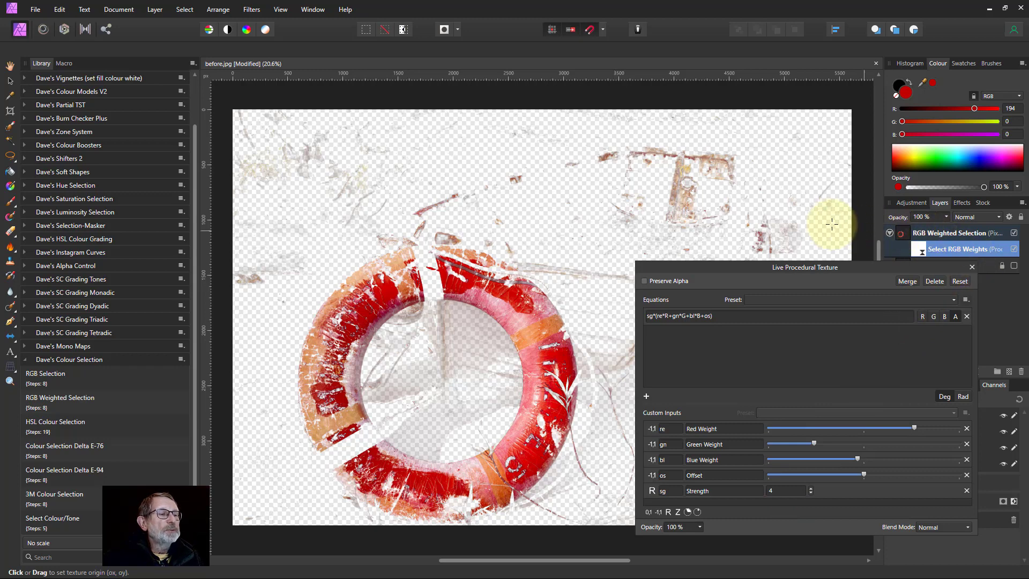
pyautogui.moveTo(358, 248)
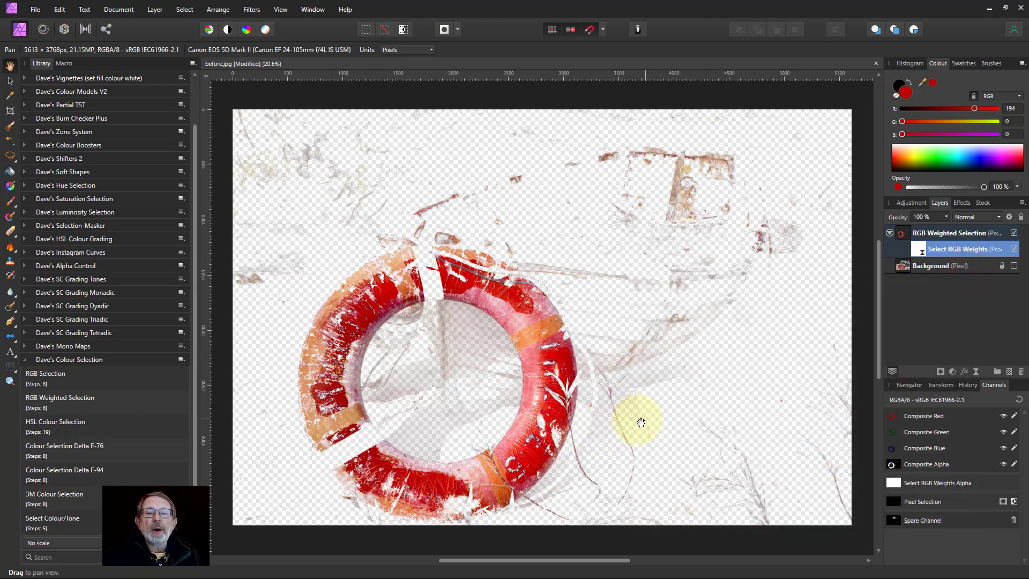
pyautogui.moveTo(640, 394)
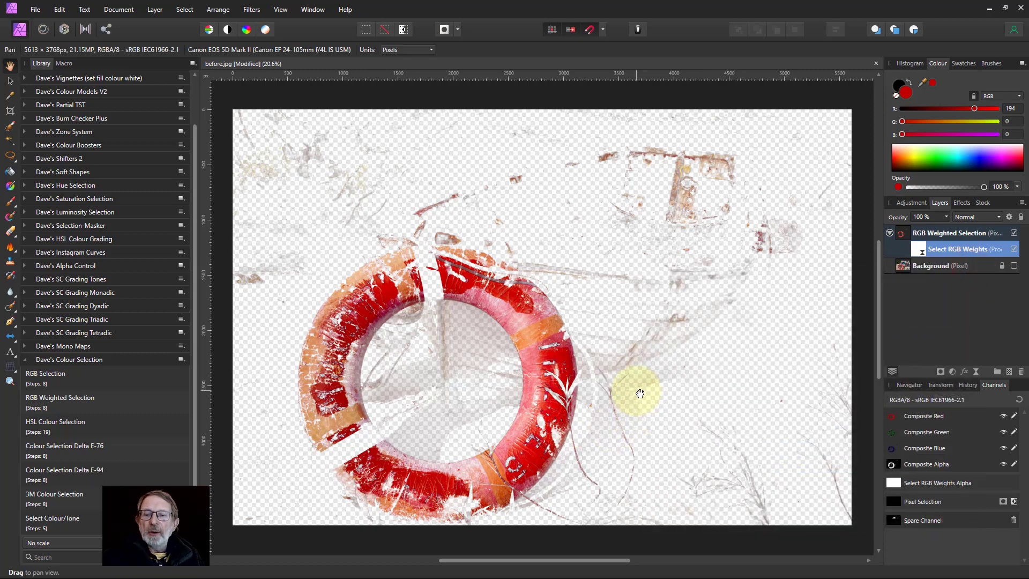